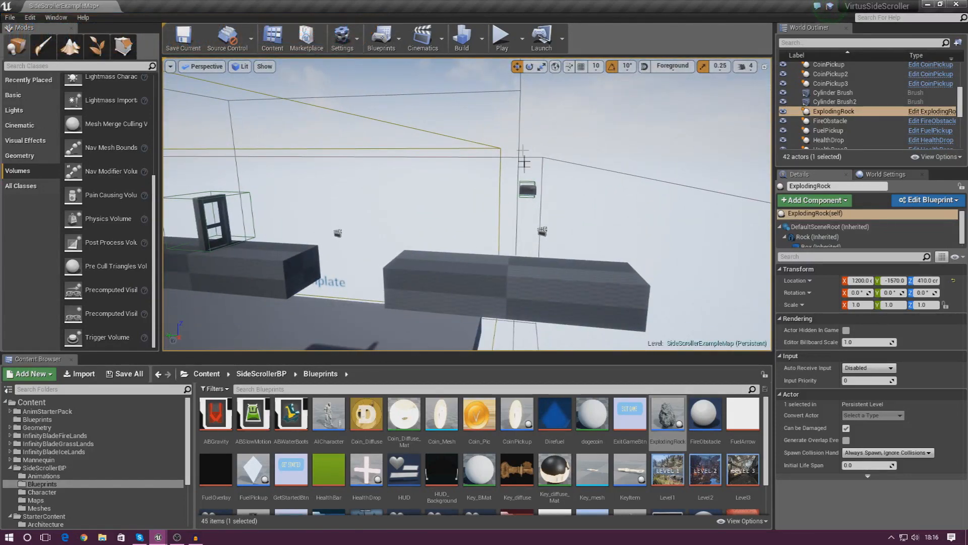
# Play-test the level to check the current trigger behaviour, then stop the session
pyautogui.click(500, 36)
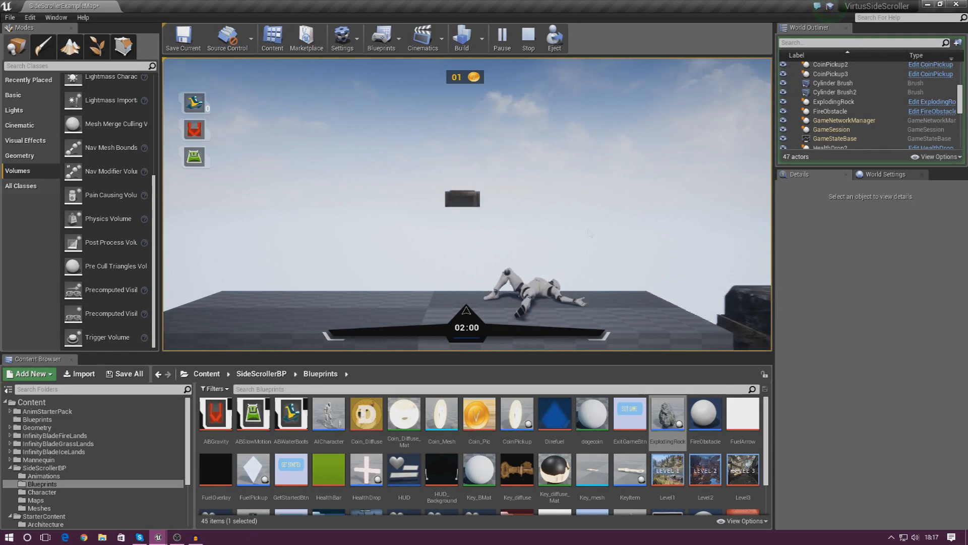
pyautogui.click(528, 37)
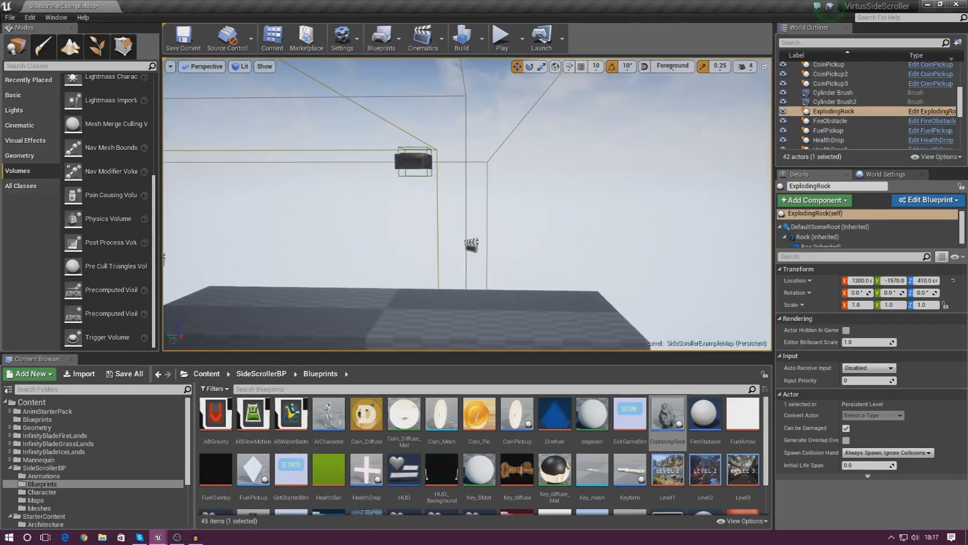
# Review the Level Blueprint's overlap, DoOnce, Cast to SideScrollerCharacter and Death nodes
pyautogui.click(925, 199)
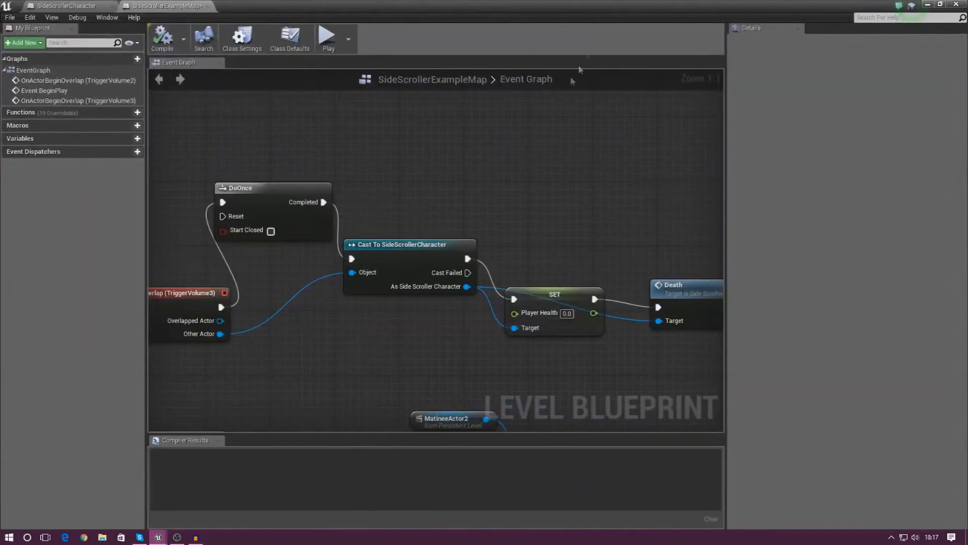
pyautogui.scroll(-3)
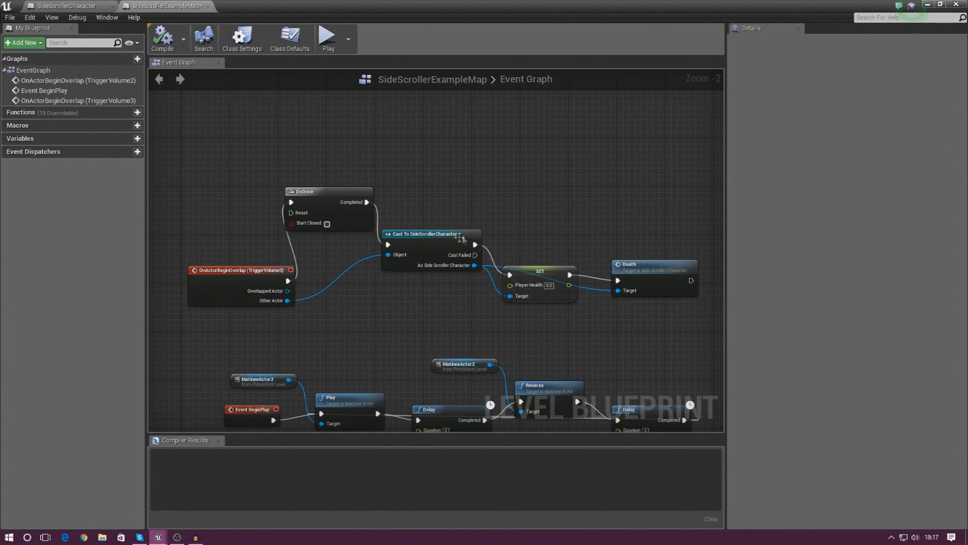
pyautogui.moveTo(379, 96)
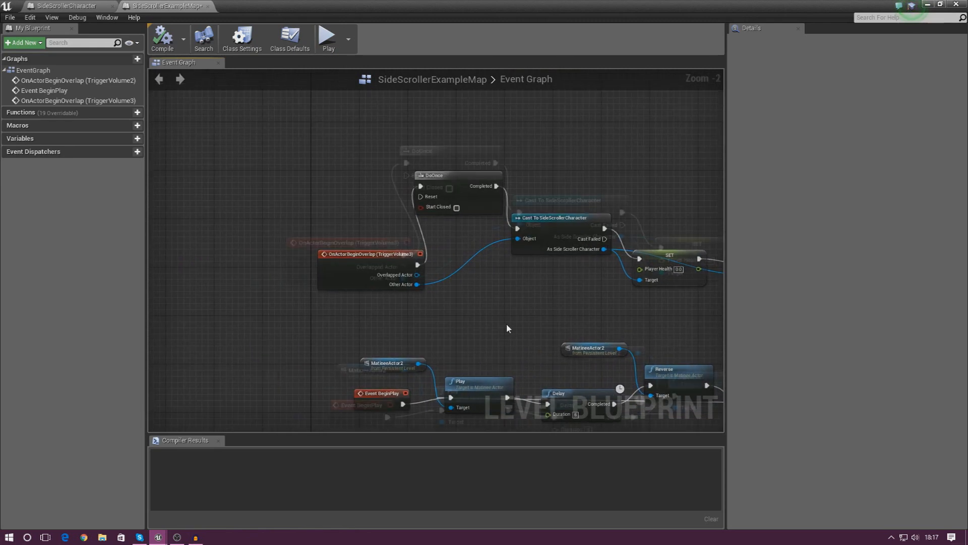
pyautogui.scroll(3)
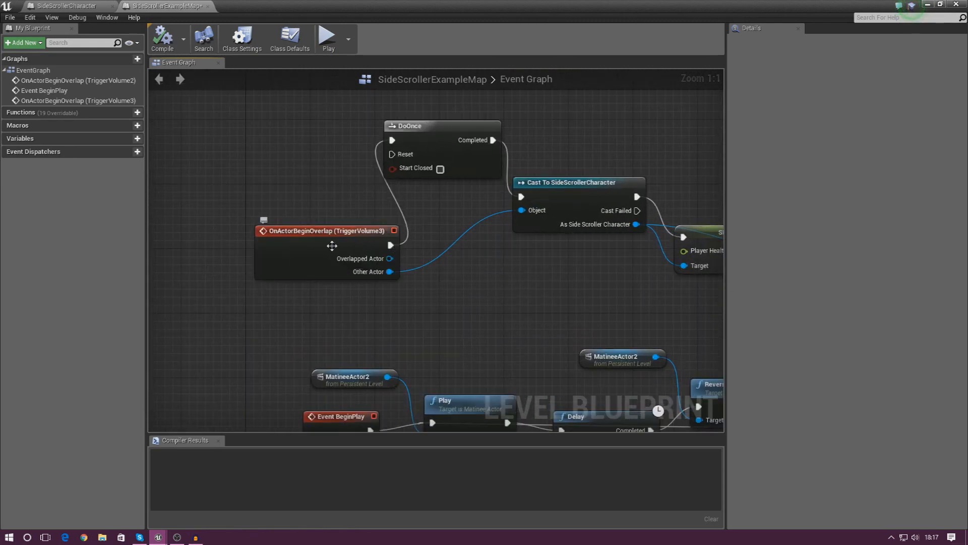
pyautogui.moveTo(362, 243)
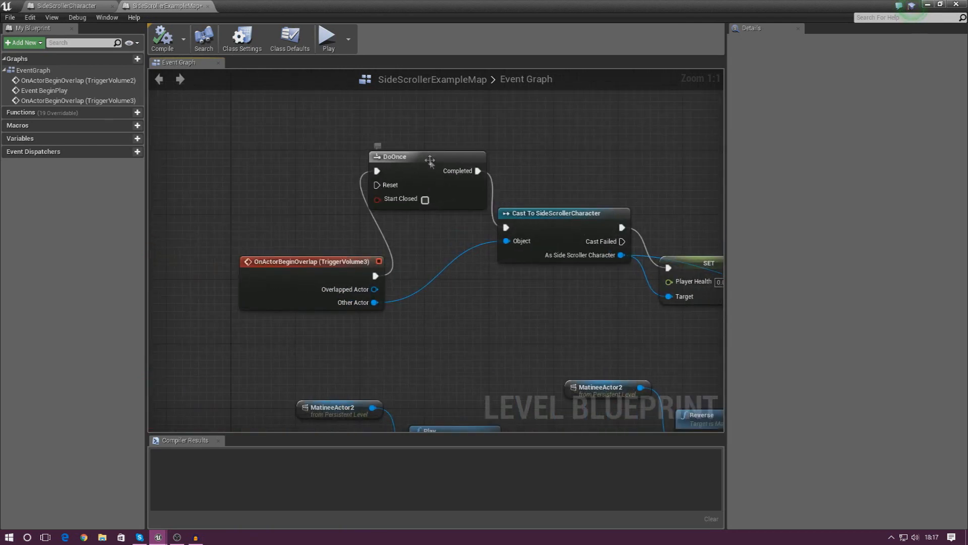
pyautogui.moveTo(457, 171)
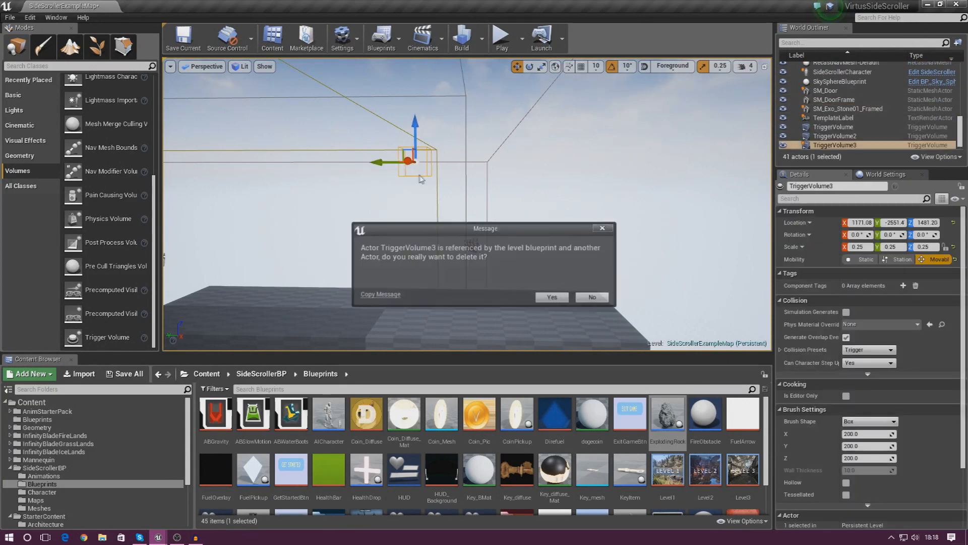
# Confirm deleting TriggerVolume3, check Death in the SideScrollerCharacter blueprint, and close it
pyautogui.click(380, 37)
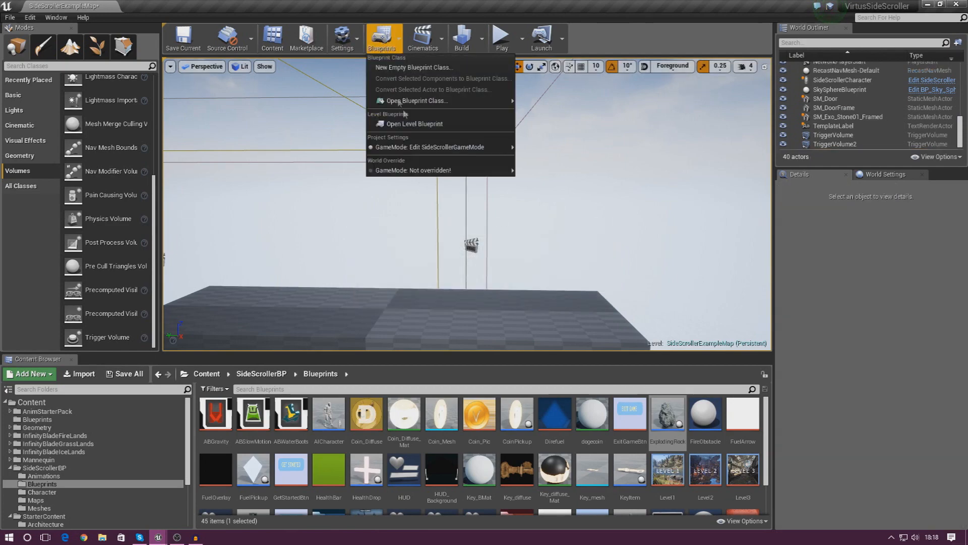
pyautogui.click(414, 123)
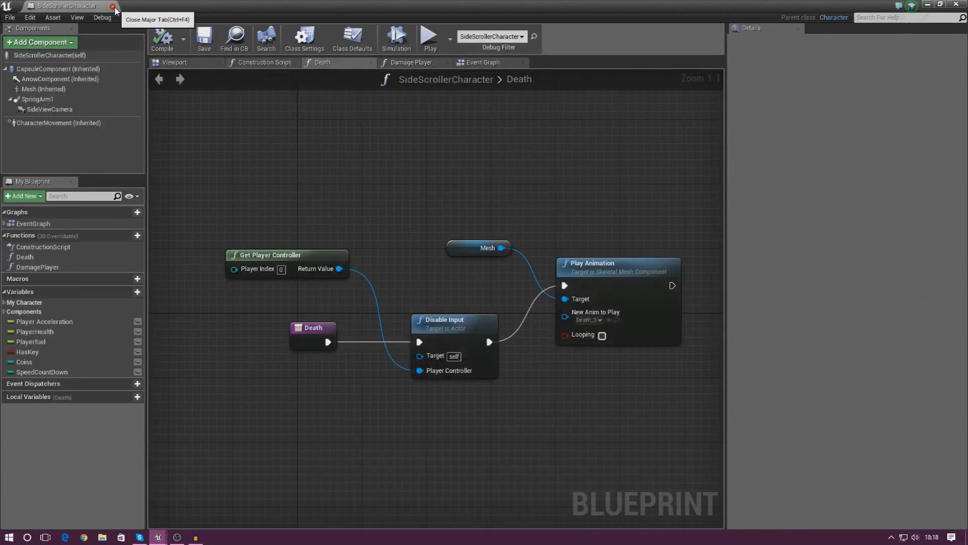
pyautogui.click(114, 6)
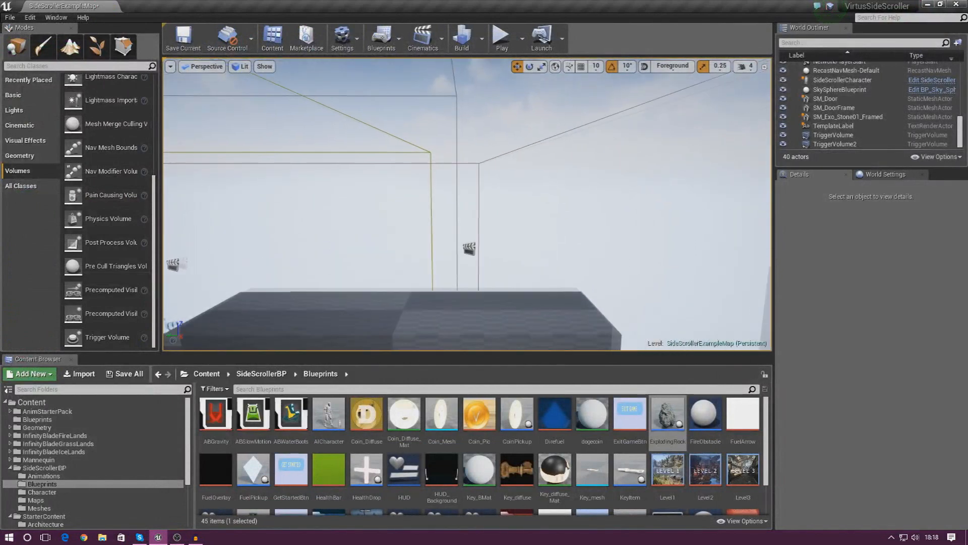
# Browse InfinityBladeGrassLands > Environments > Misc > Exo_Deco02 static mesh assets
pyautogui.click(59, 443)
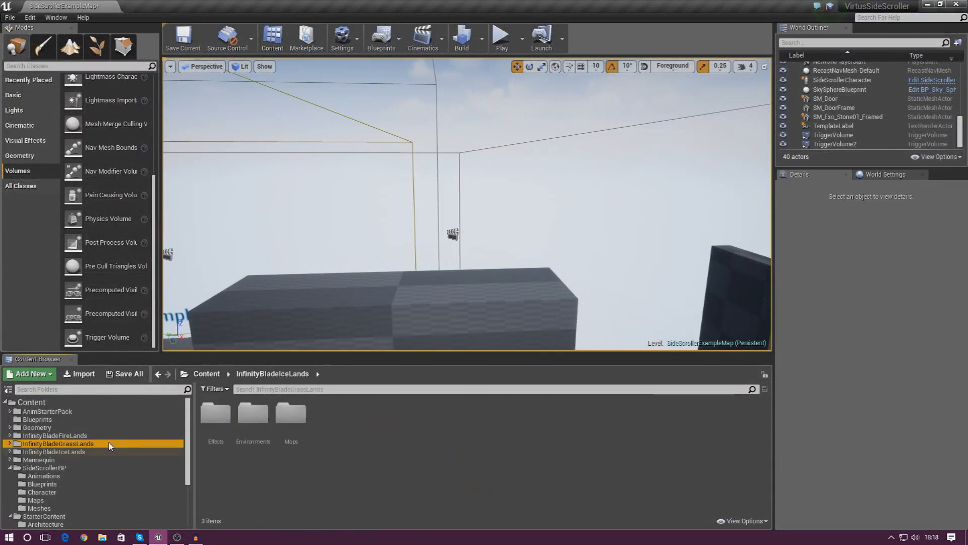
pyautogui.moveTo(252, 425)
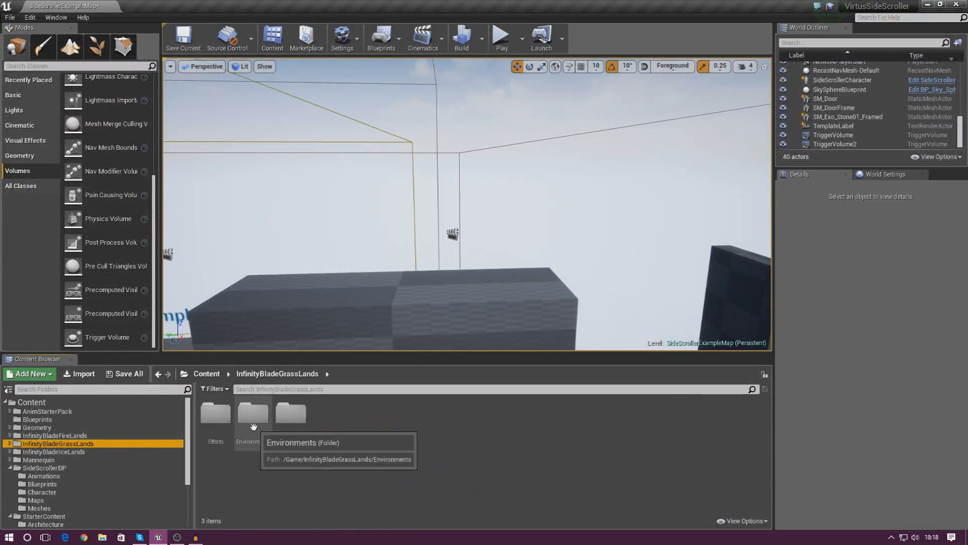
pyautogui.moveTo(250, 436)
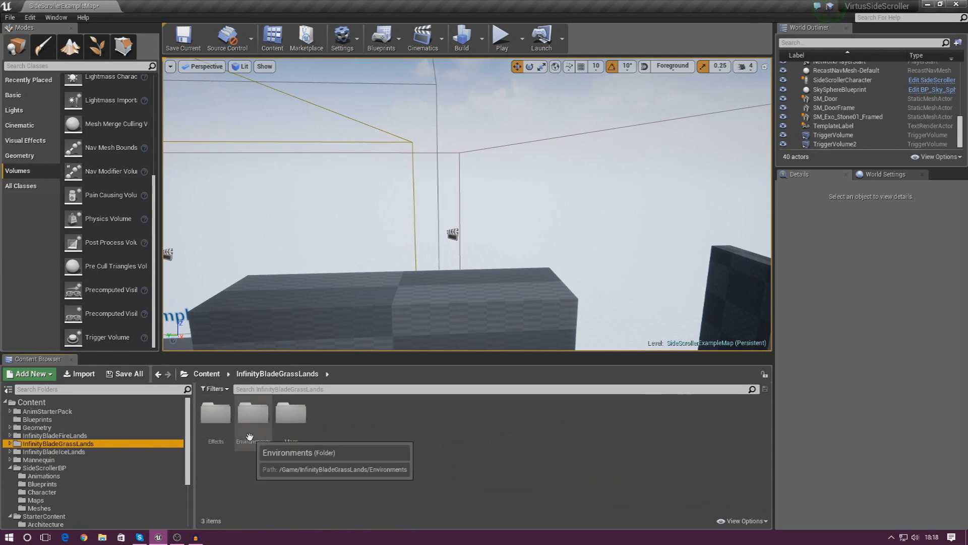
pyautogui.doubleClick(252, 414)
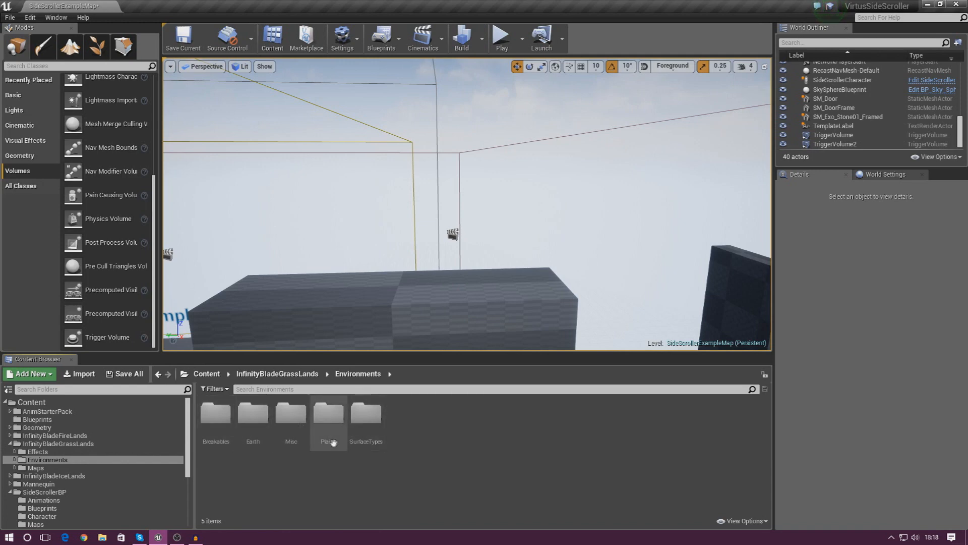
pyautogui.doubleClick(291, 416)
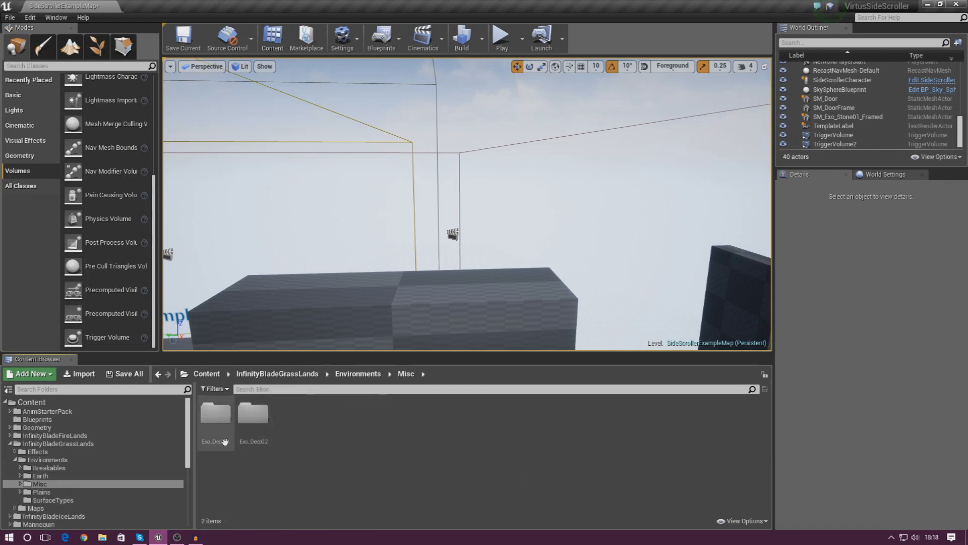
pyautogui.doubleClick(216, 413)
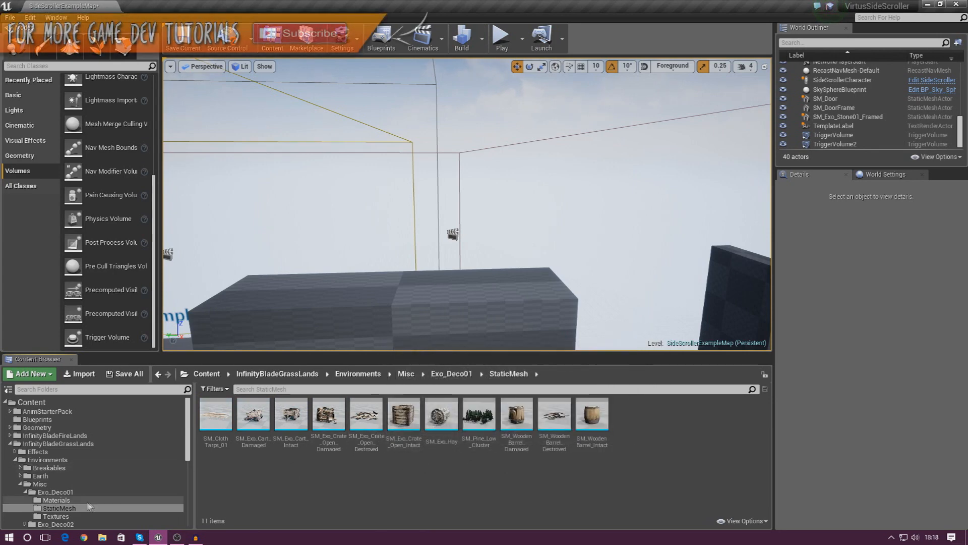
pyautogui.click(39, 485)
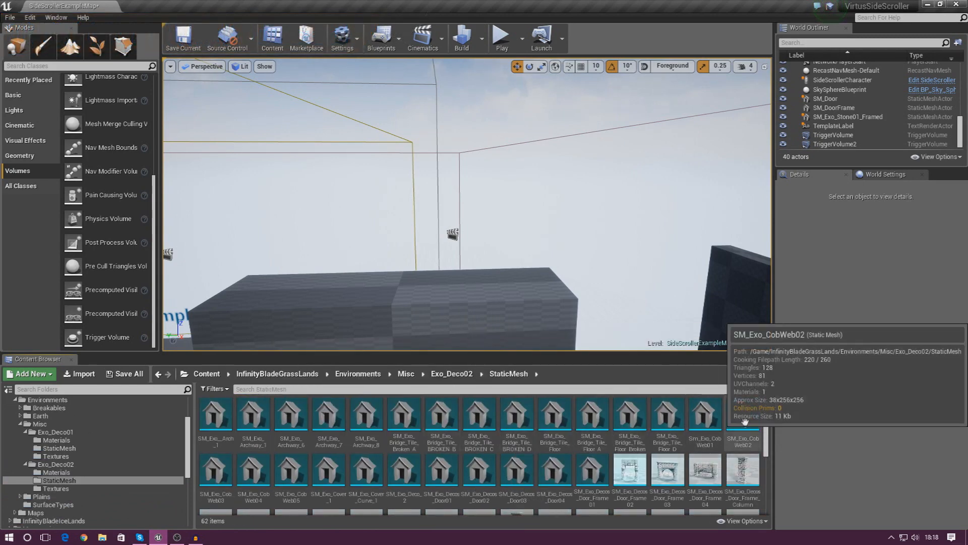
pyautogui.scroll(-3)
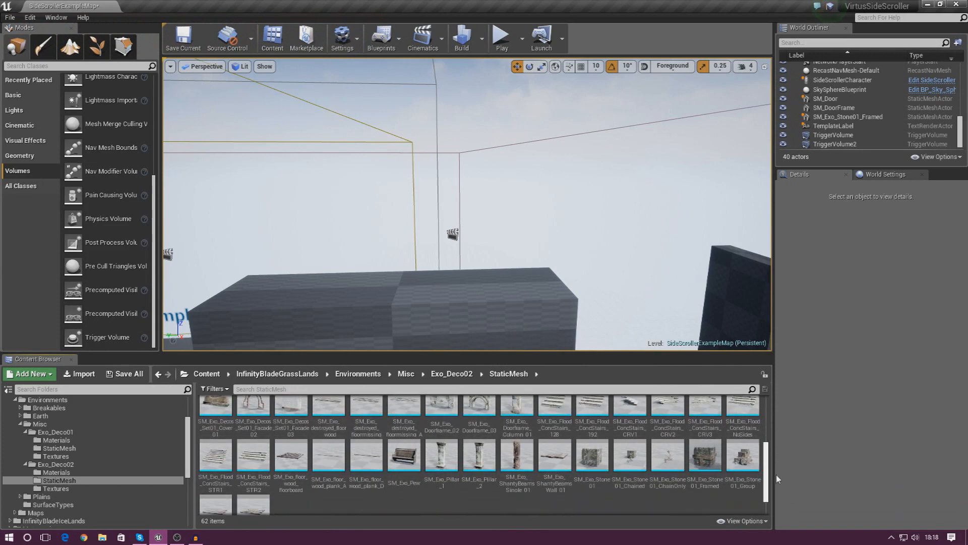
# Place an SM_Exo_Doorframe_Column_01 pillar in the level over the grey platform
pyautogui.click(516, 426)
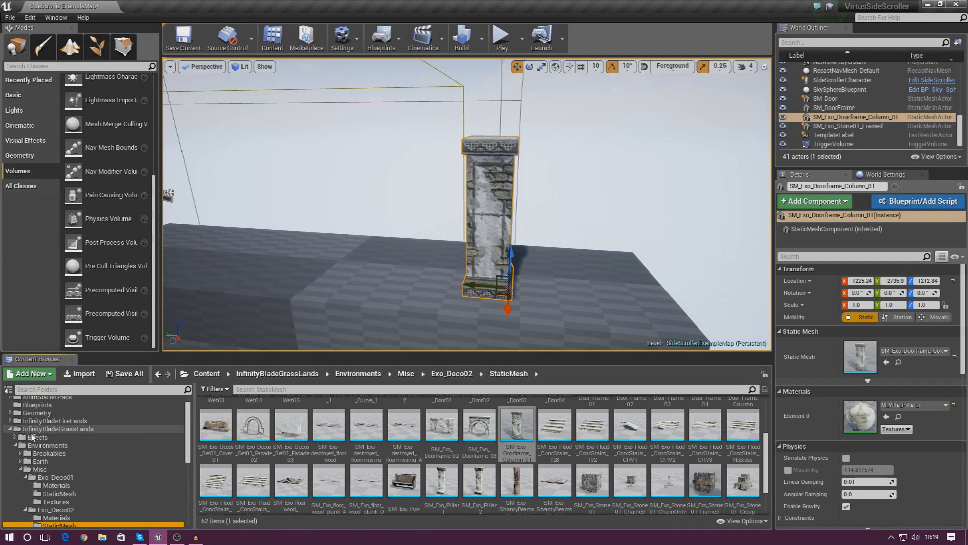
pyautogui.moveTo(47, 445)
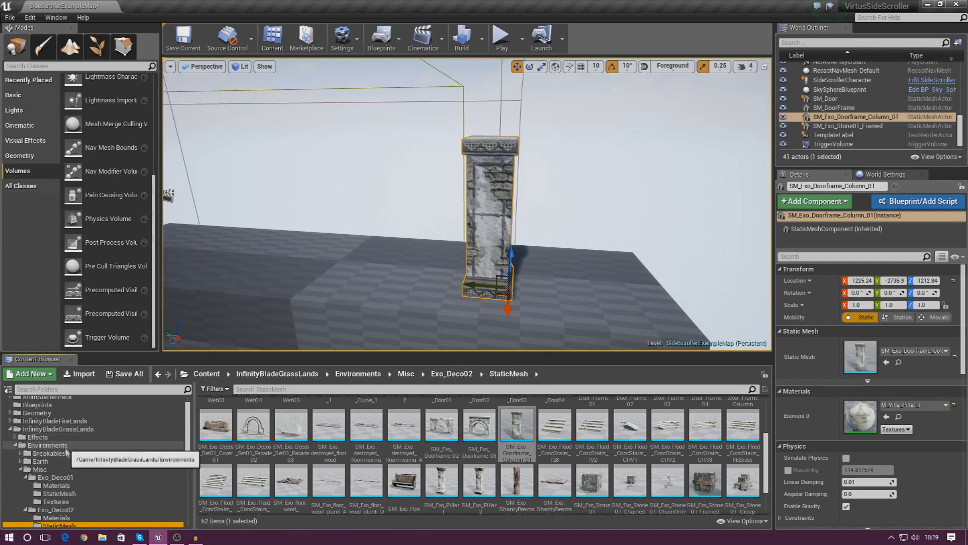
pyautogui.moveTo(159, 468)
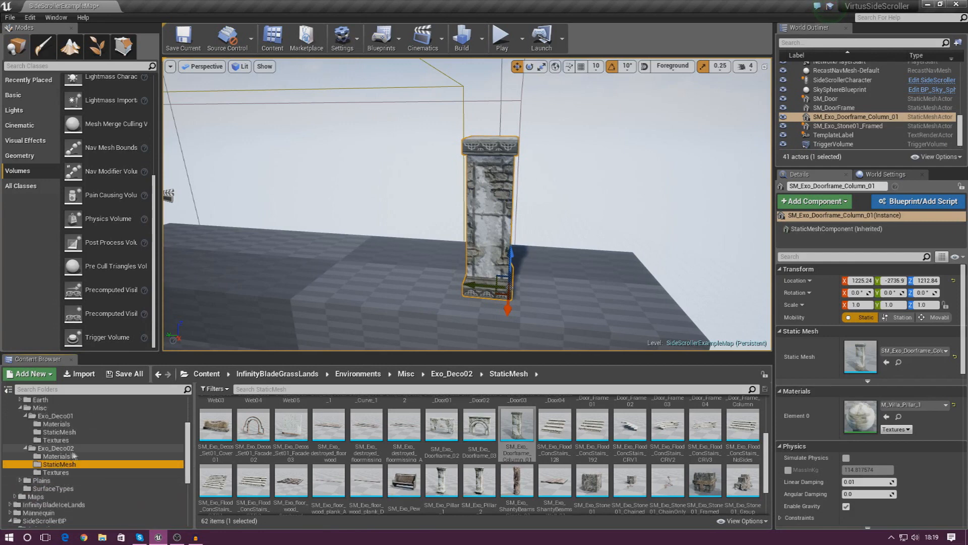
pyautogui.moveTo(517, 482)
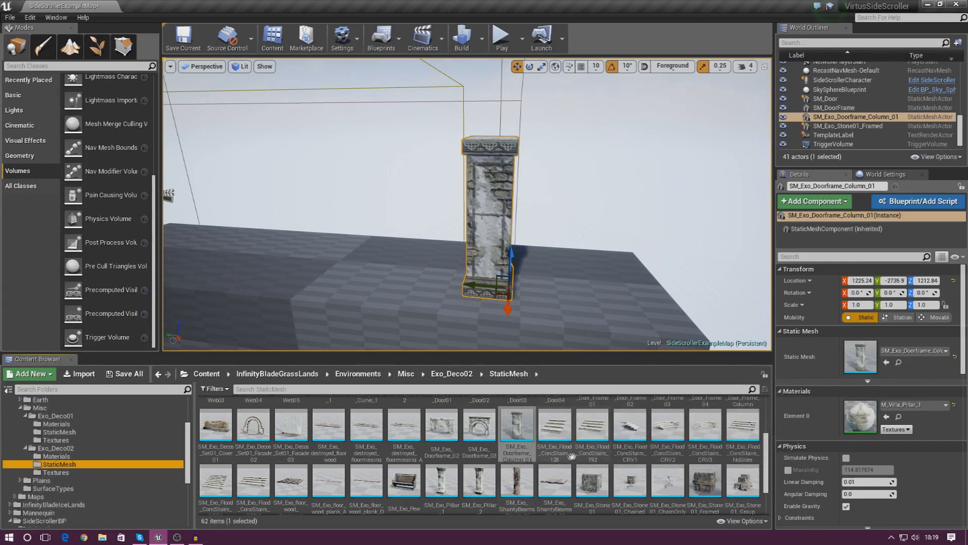
pyautogui.moveTo(555, 426)
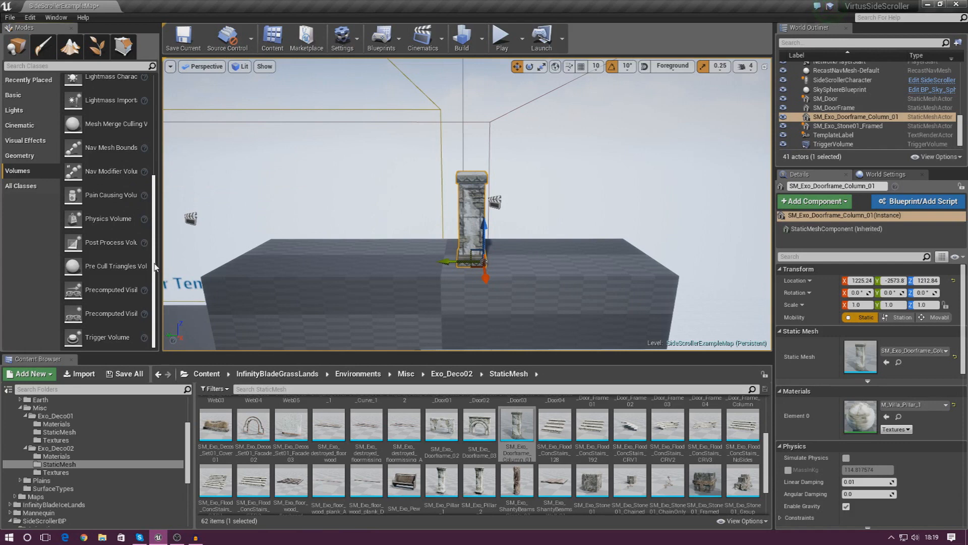
pyautogui.moveTo(144, 291)
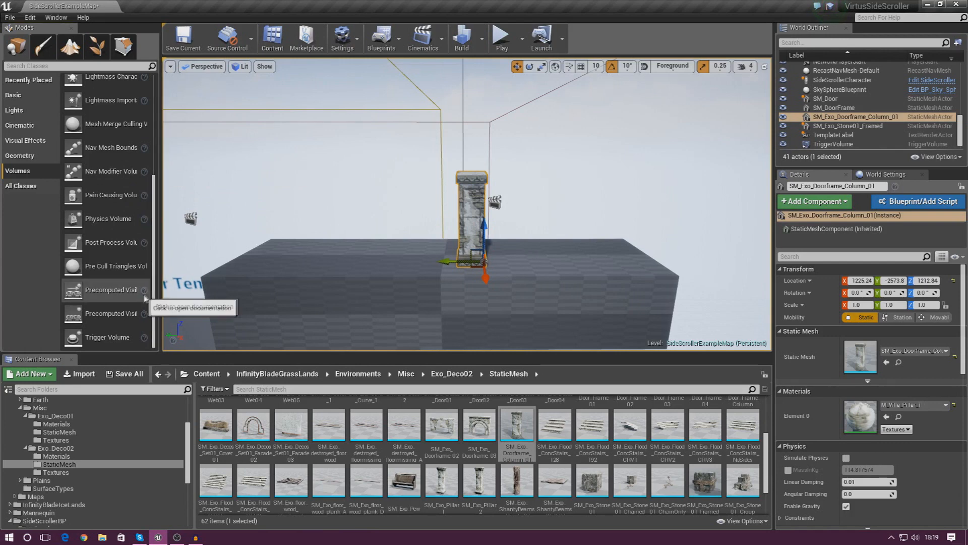
pyautogui.moveTo(105, 337)
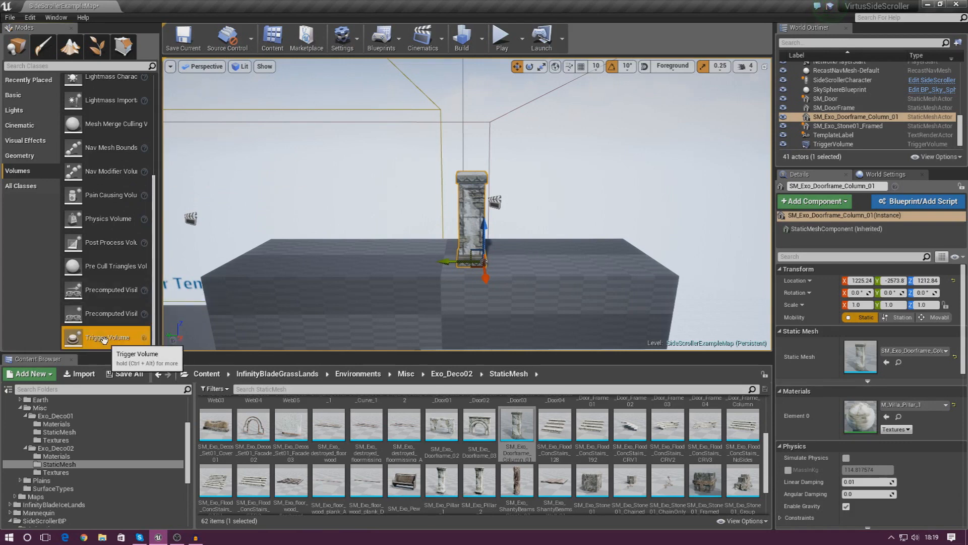
pyautogui.moveTo(34, 179)
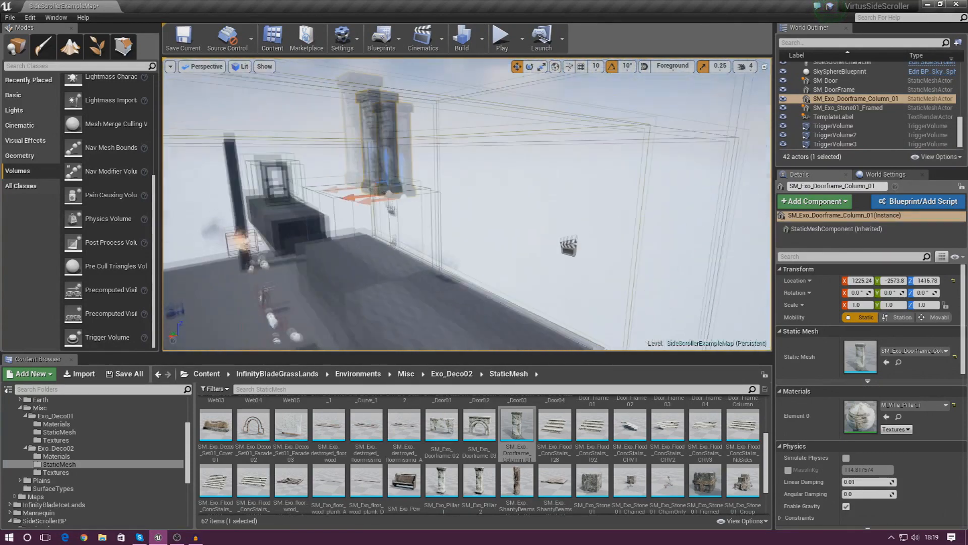
# Select the new trigger volume beneath the pillar and raise the pillar above the platform
pyautogui.click(836, 144)
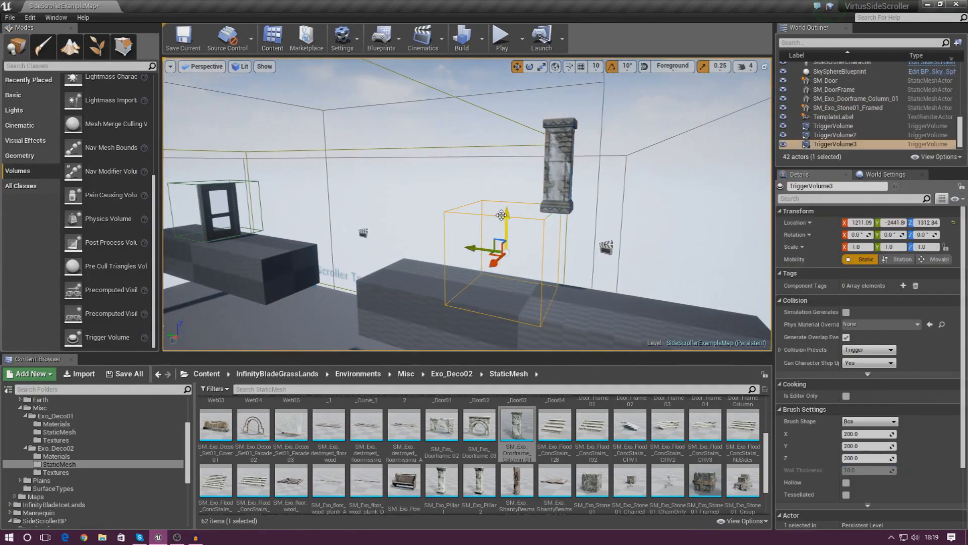
pyautogui.click(541, 67)
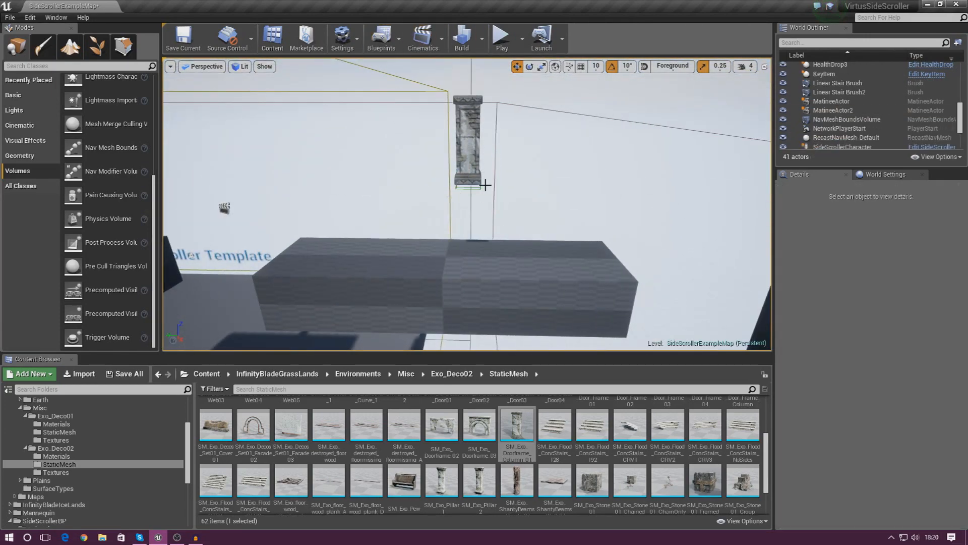
# Create a new Matinee for the stone pillar and pick the pillar in the level
pyautogui.click(424, 37)
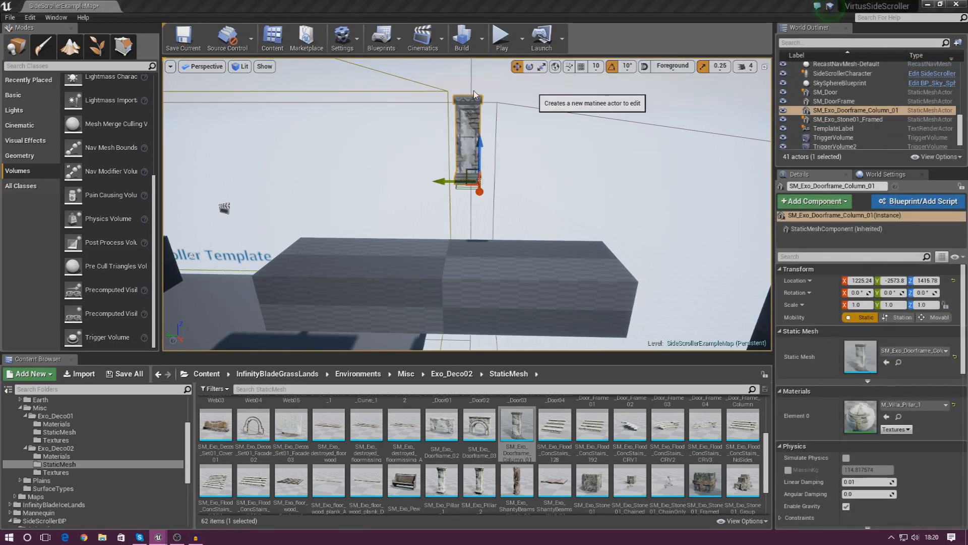
pyautogui.click(422, 38)
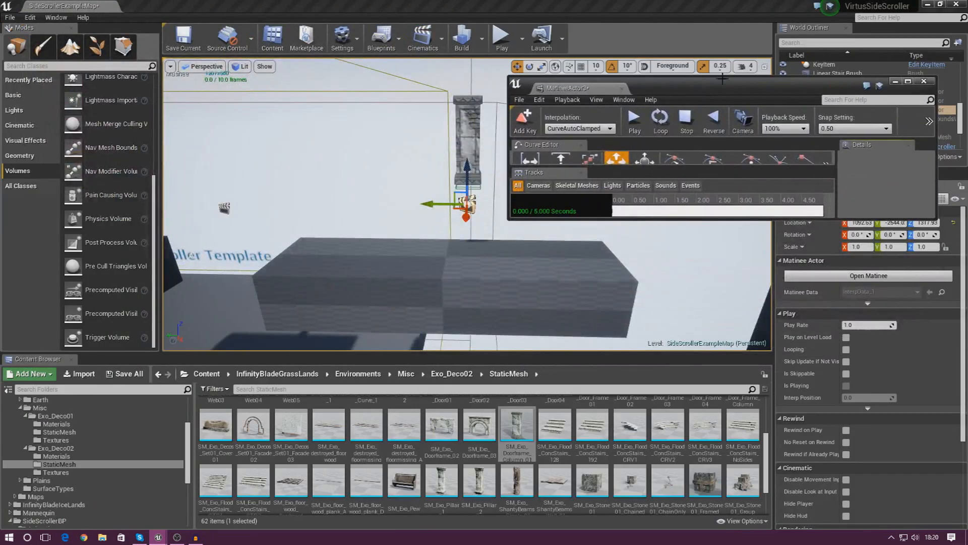
pyautogui.click(466, 185)
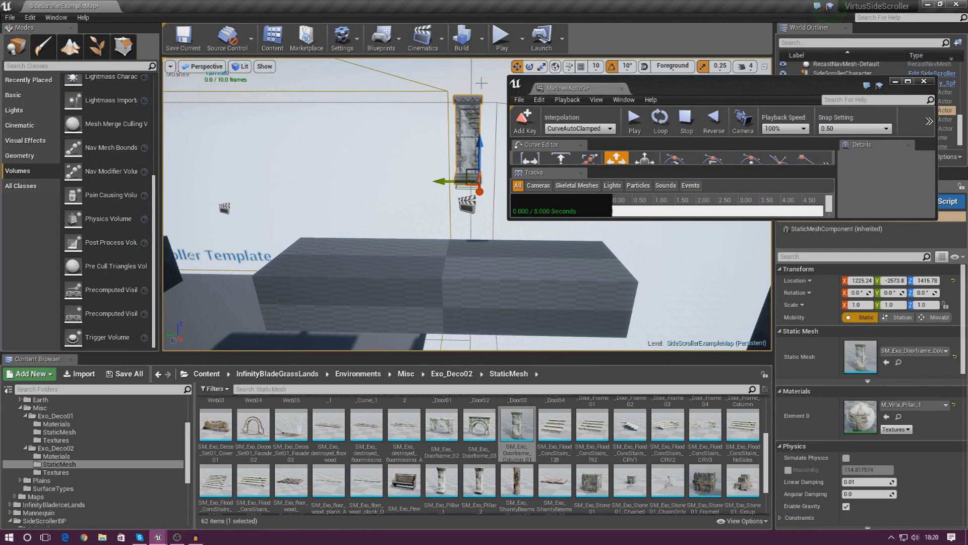
pyautogui.moveTo(543, 90)
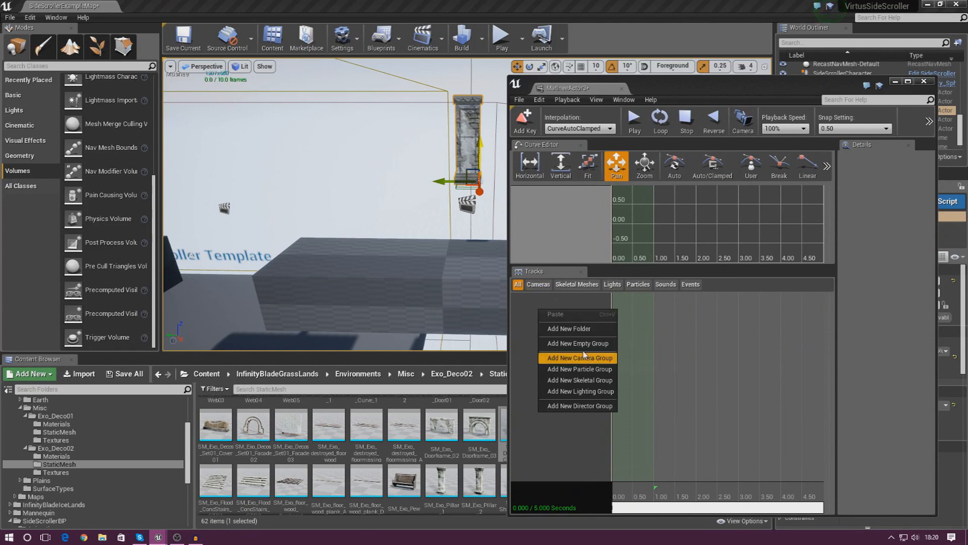
# Add empty Matinee groups named Pillar and Volume
pyautogui.click(577, 357)
pyautogui.write('Pillar')
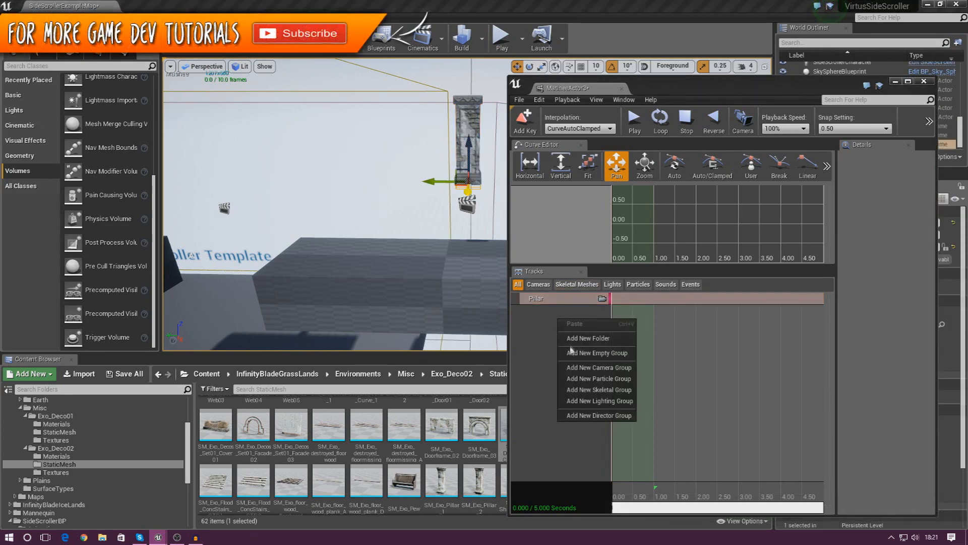
pyautogui.click(595, 353)
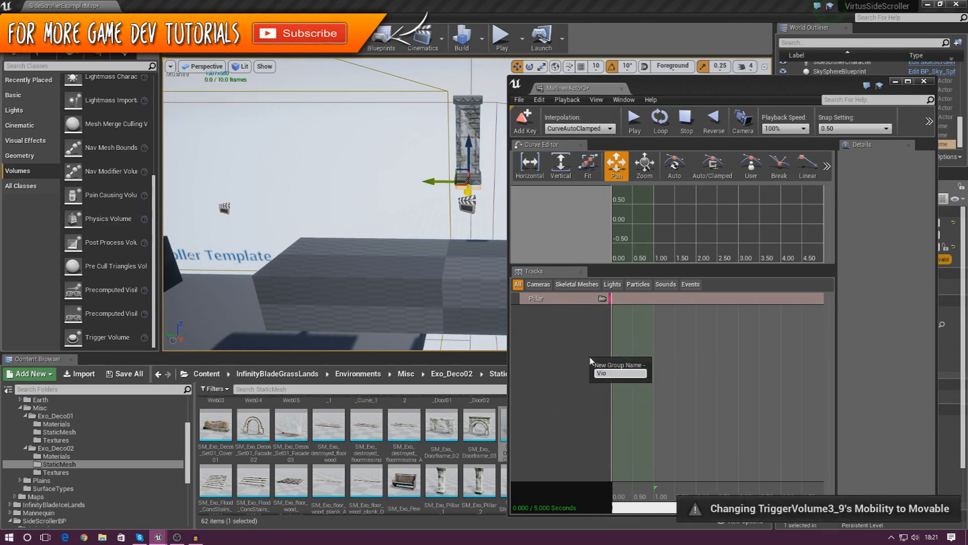
pyautogui.press('Return')
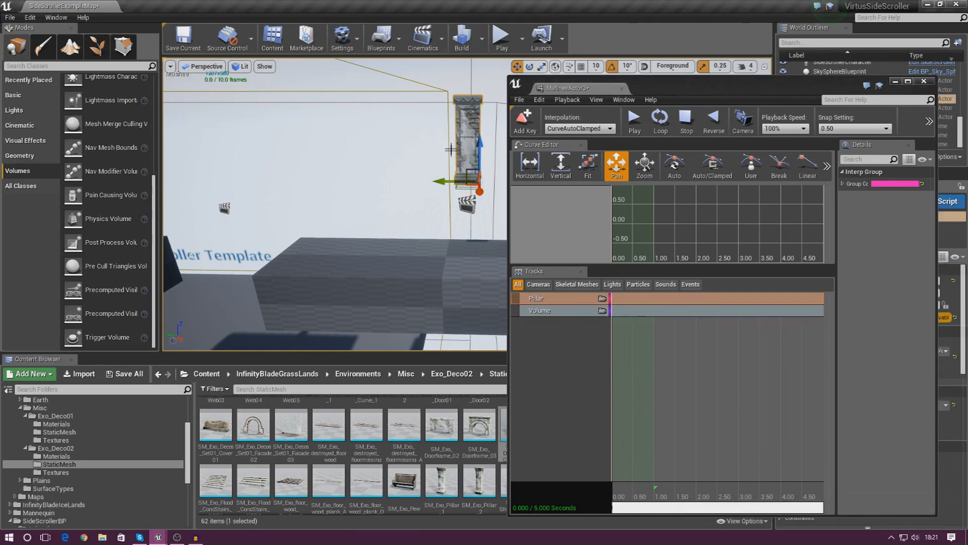
pyautogui.moveTo(674, 164)
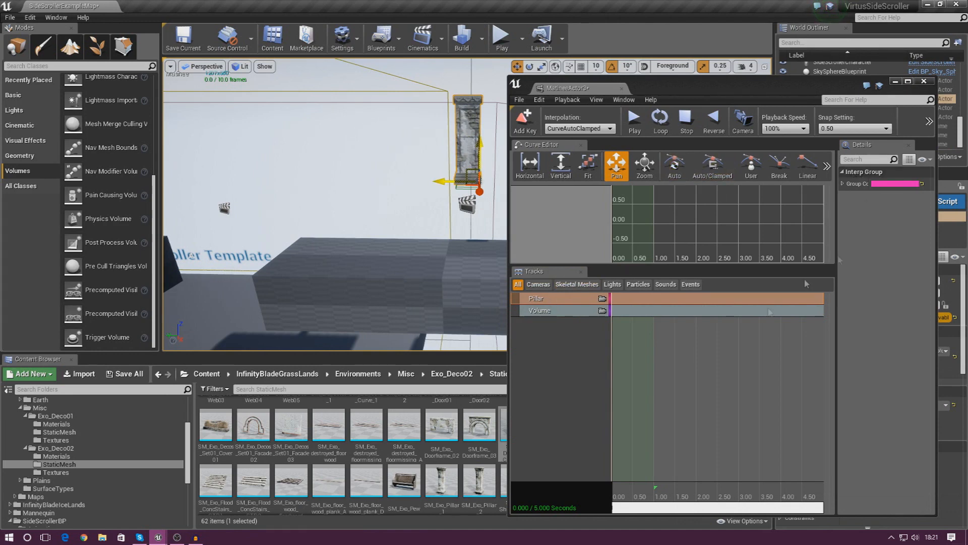
# Add a Movement track to the Pillar group, keyed near 1 second
pyautogui.rightClick(535, 299)
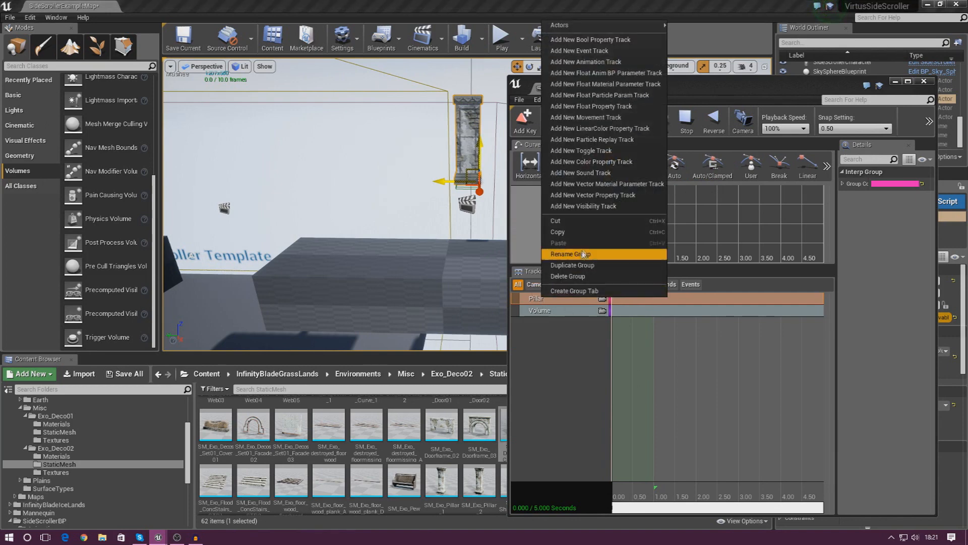
pyautogui.moveTo(592, 139)
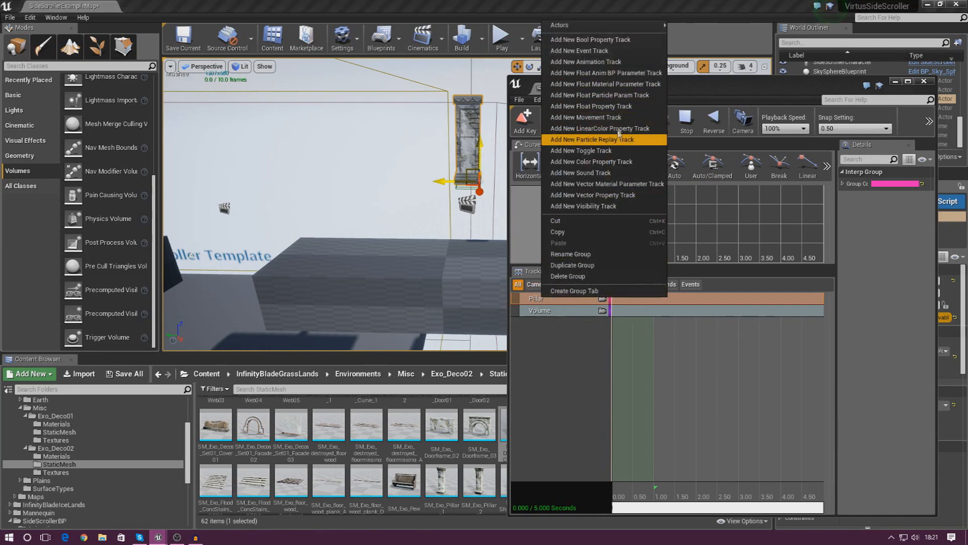
pyautogui.click(585, 117)
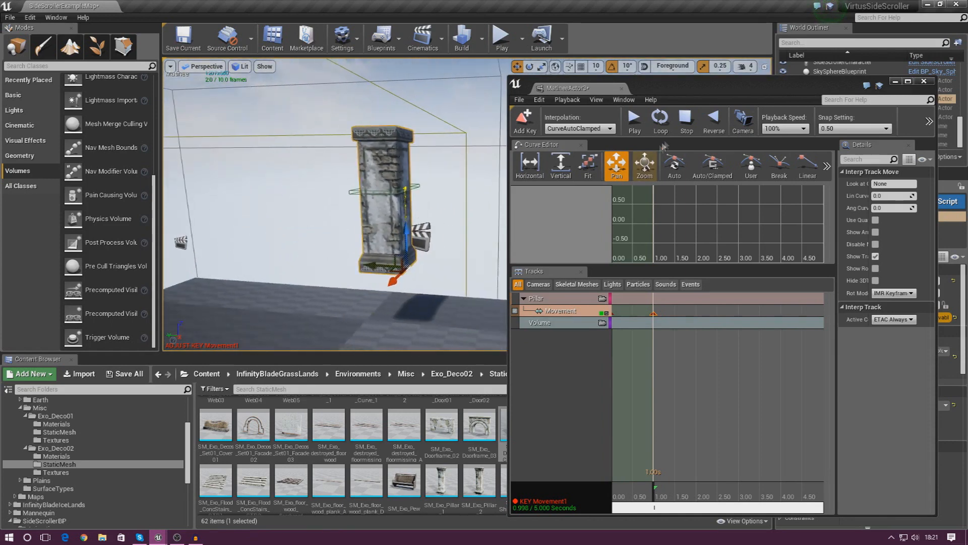
# Preview the pillar's movement animation and close the Matinee editor
pyautogui.click(633, 120)
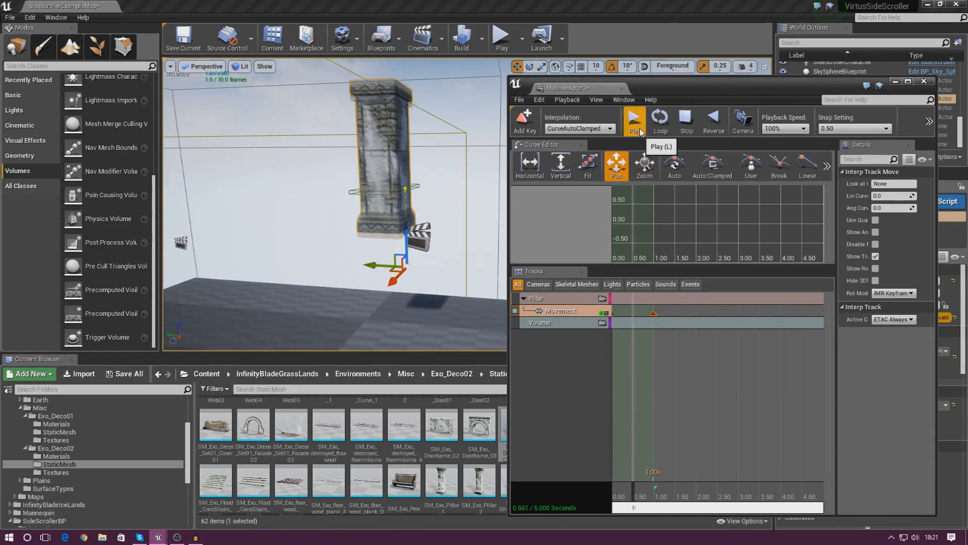
pyautogui.click(633, 120)
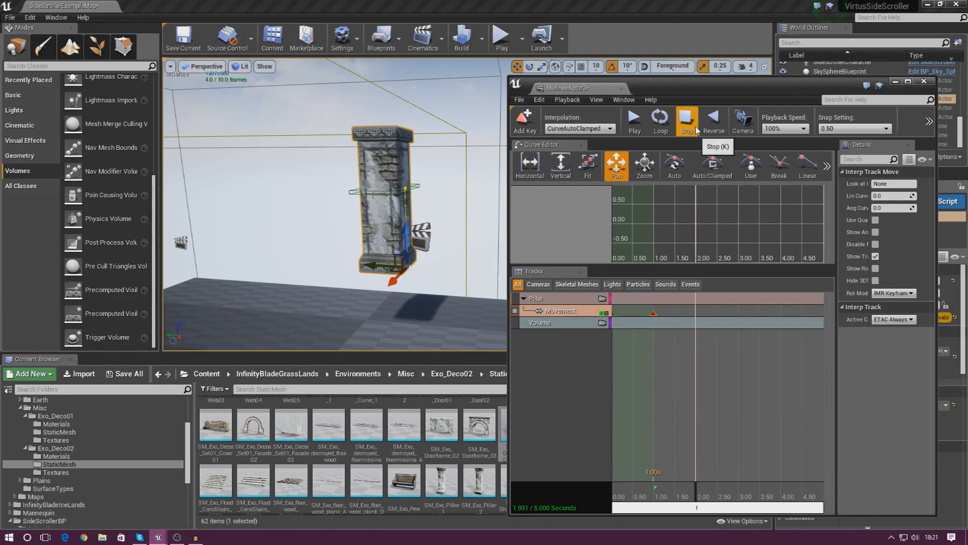
pyautogui.click(687, 121)
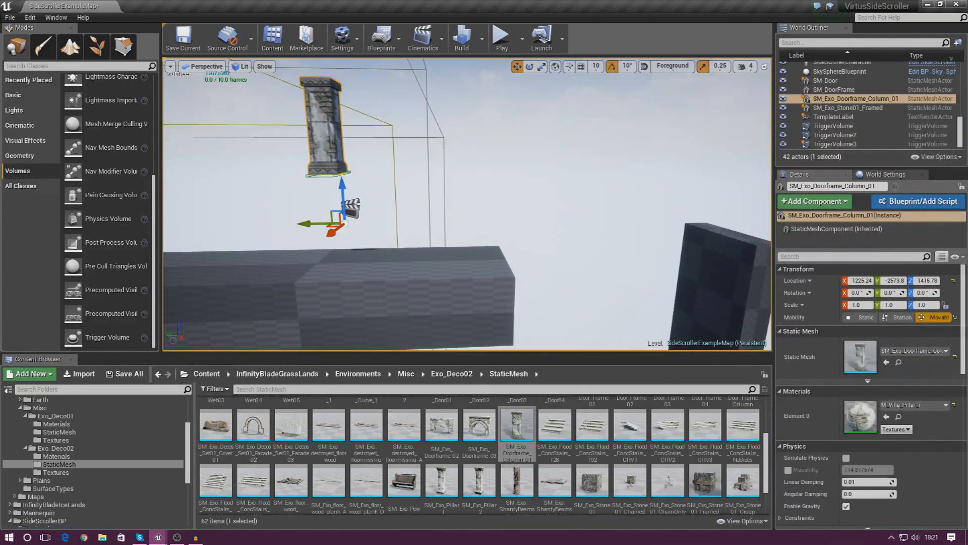
# Play-test the level with the pillar, stop, and list the existing Matinee cinematics
pyautogui.click(501, 34)
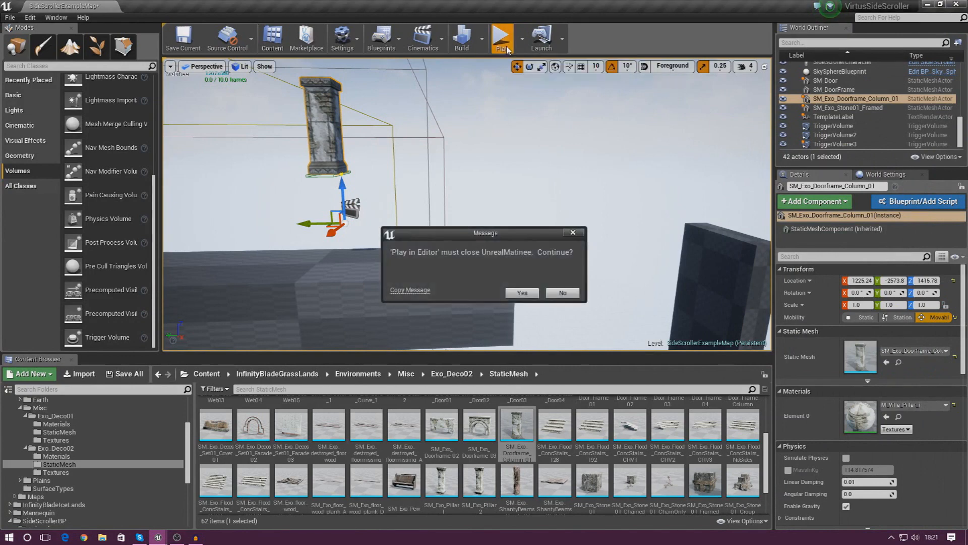
pyautogui.click(522, 293)
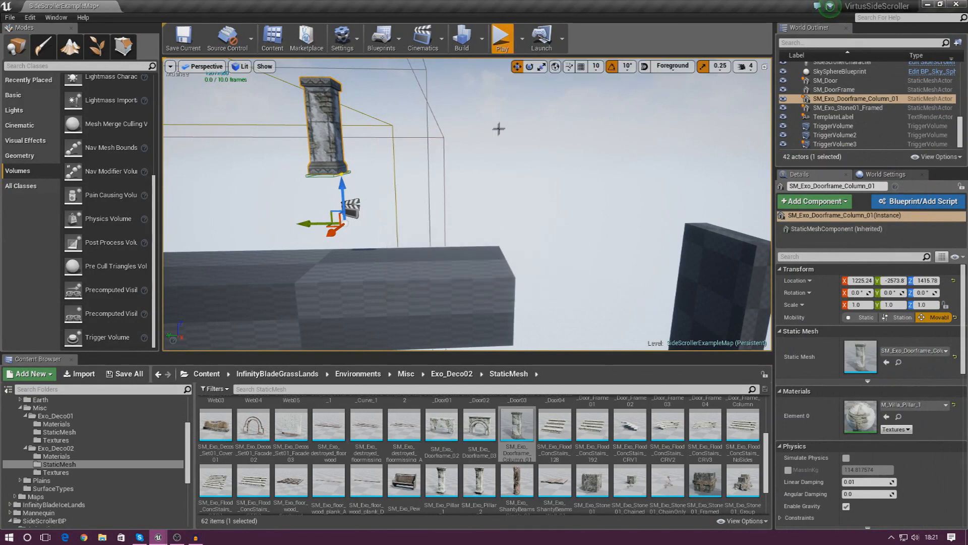
pyautogui.click(501, 37)
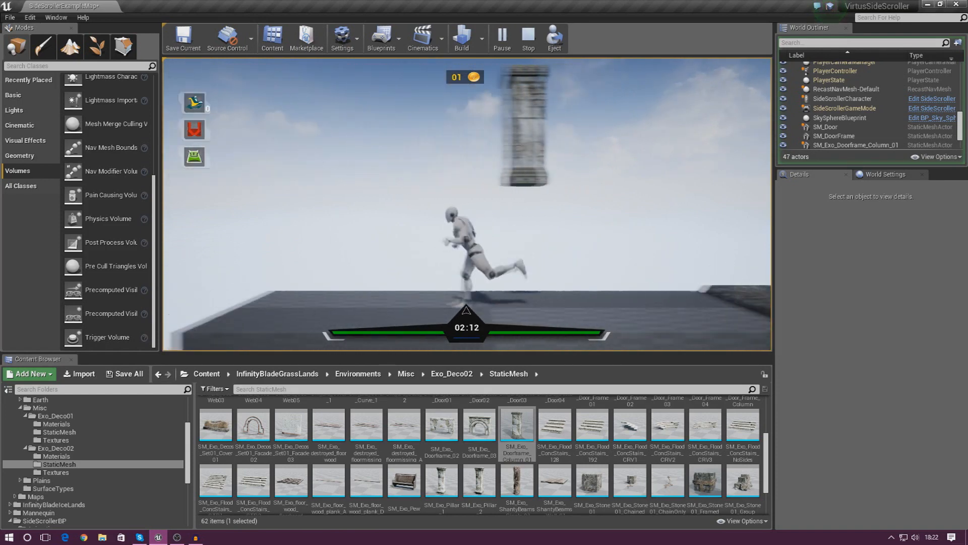
pyautogui.click(528, 37)
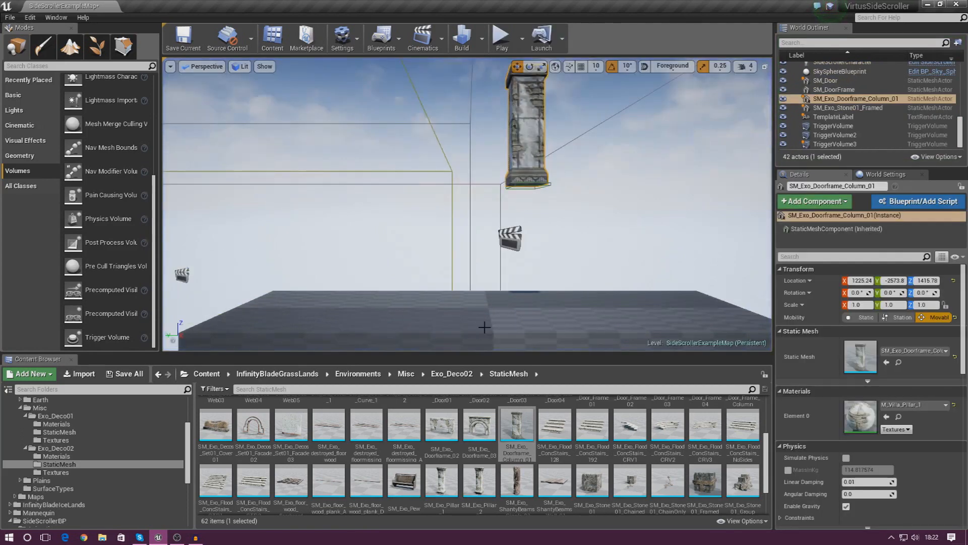
pyautogui.click(423, 38)
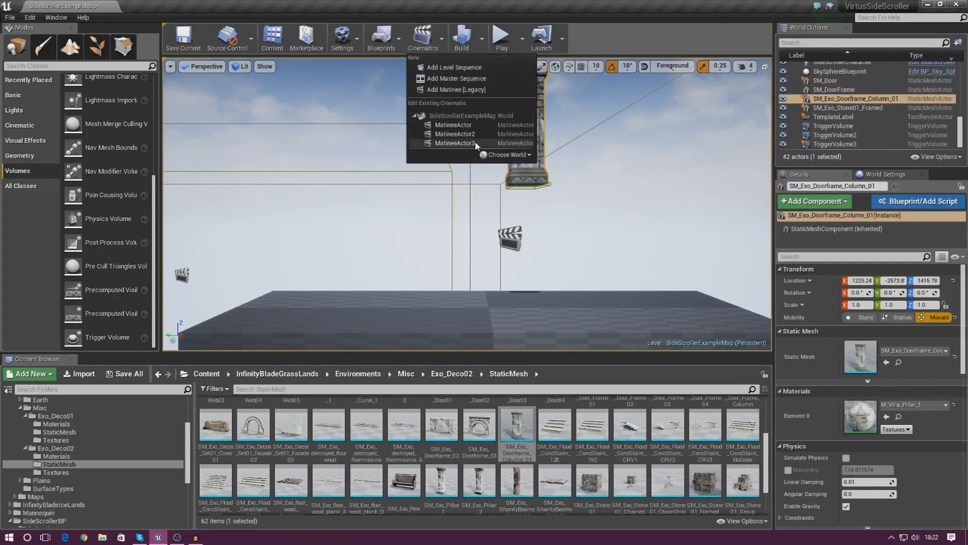
# Reopen MatineeActor3, key the pillar's Movement track near 2 seconds, and preview it looping
pyautogui.click(456, 142)
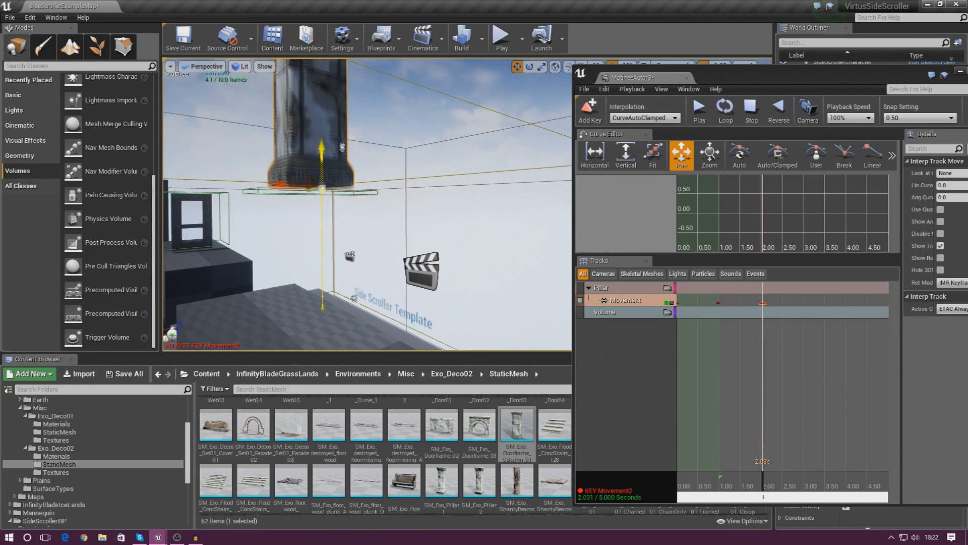
pyautogui.click(750, 110)
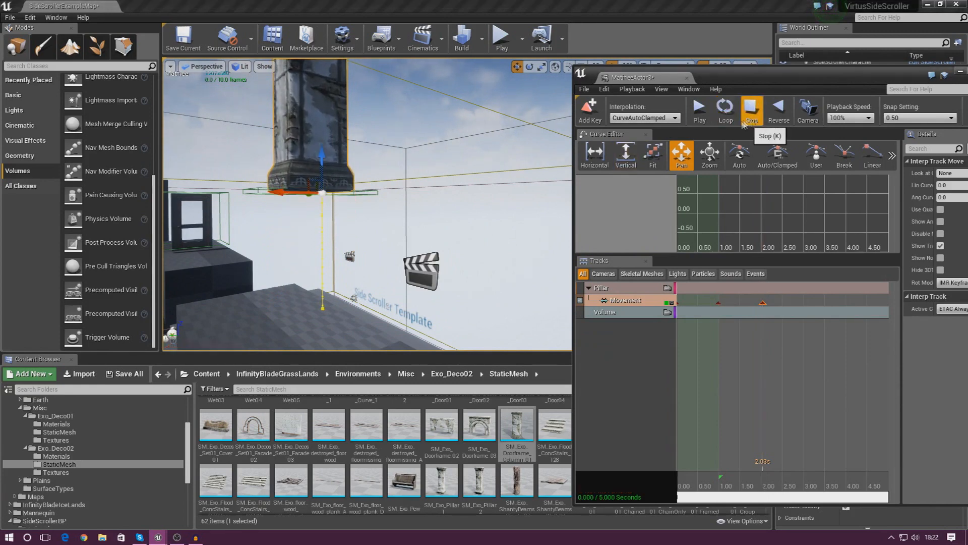
pyautogui.click(725, 111)
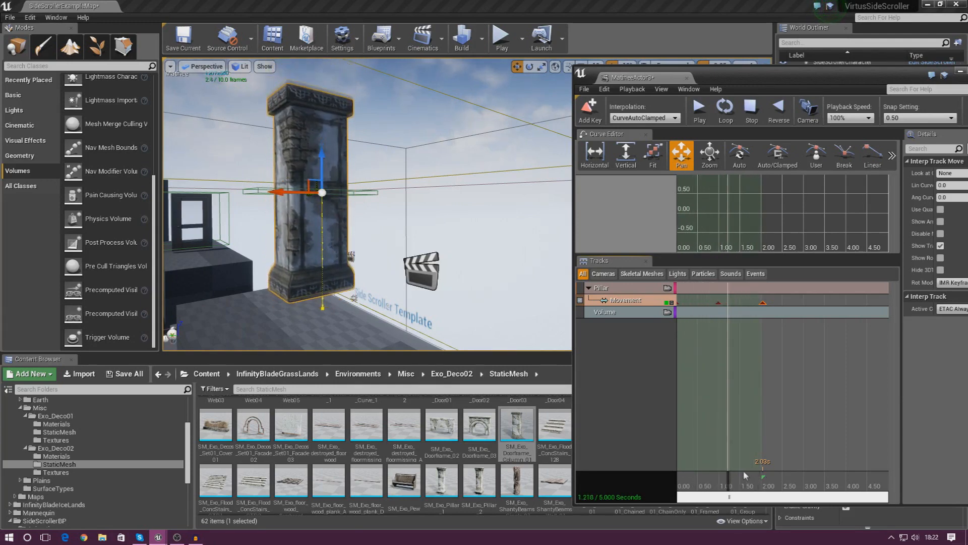
pyautogui.click(725, 106)
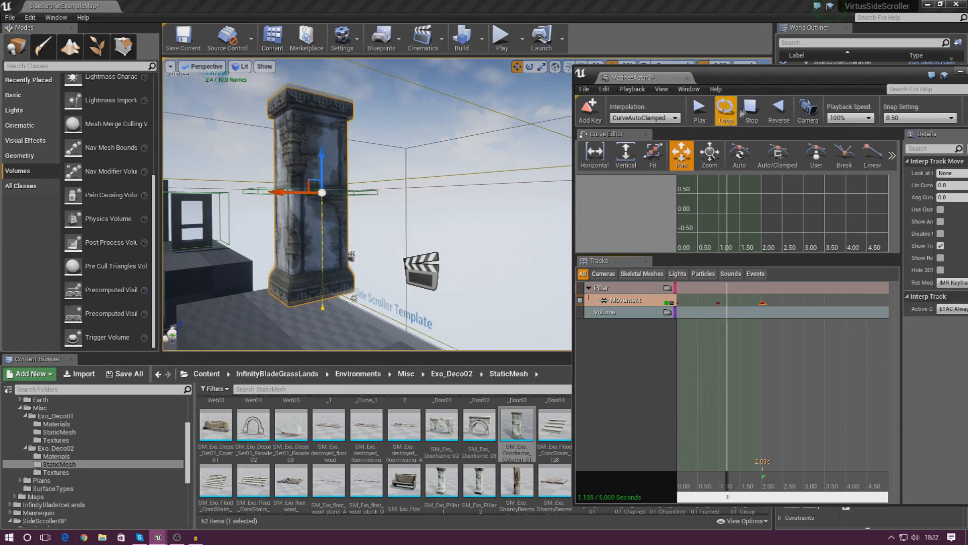
pyautogui.click(750, 111)
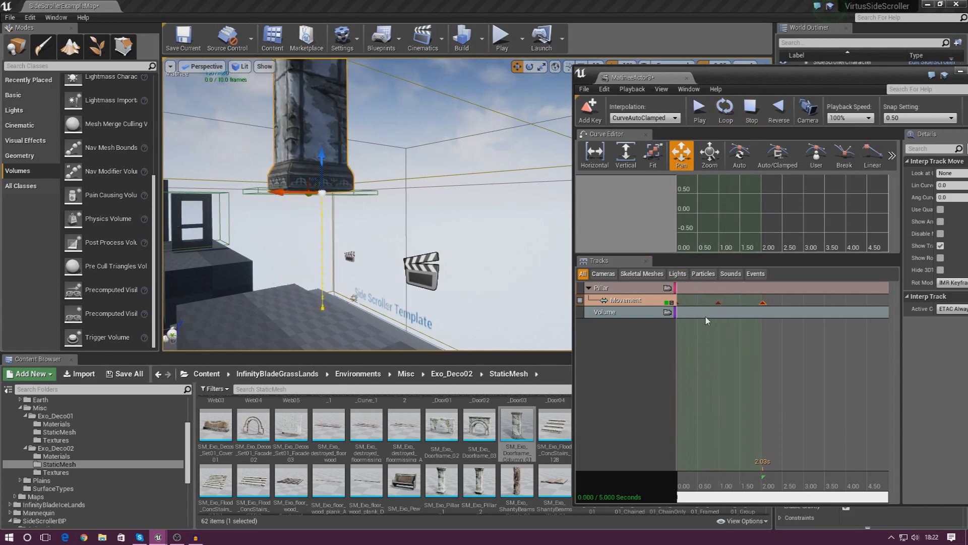
# Add a Movement track to the Volume group keyed like the pillar's and preview both looping
pyautogui.click(605, 312)
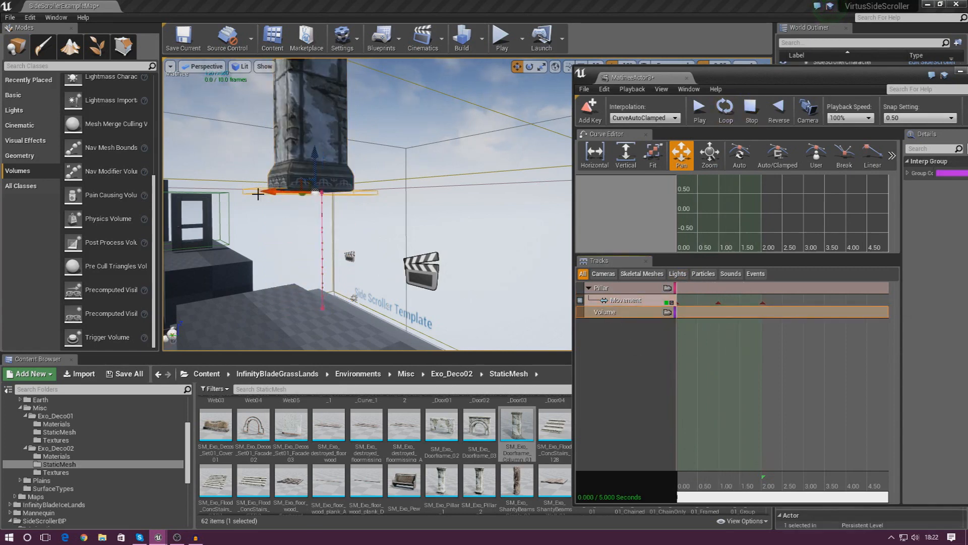
pyautogui.rightClick(600, 288)
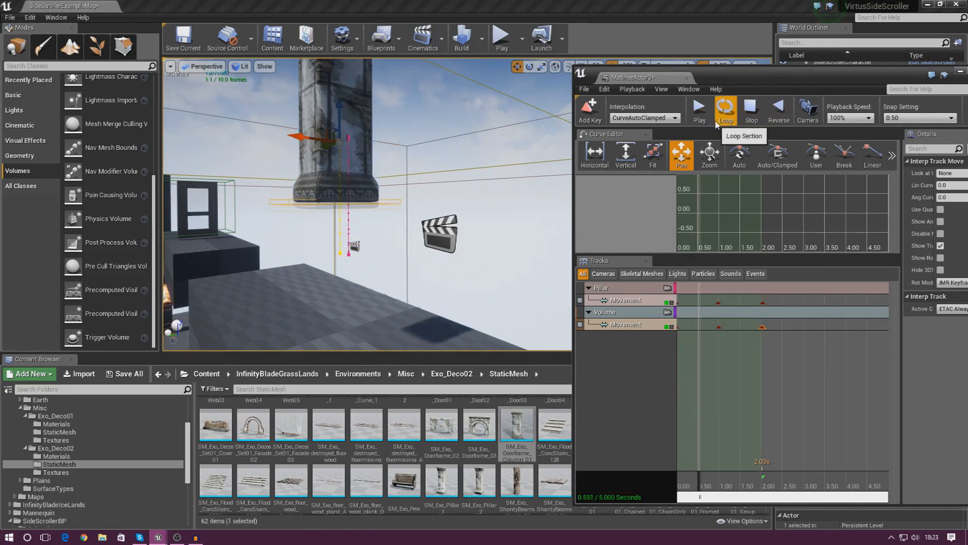
pyautogui.click(698, 110)
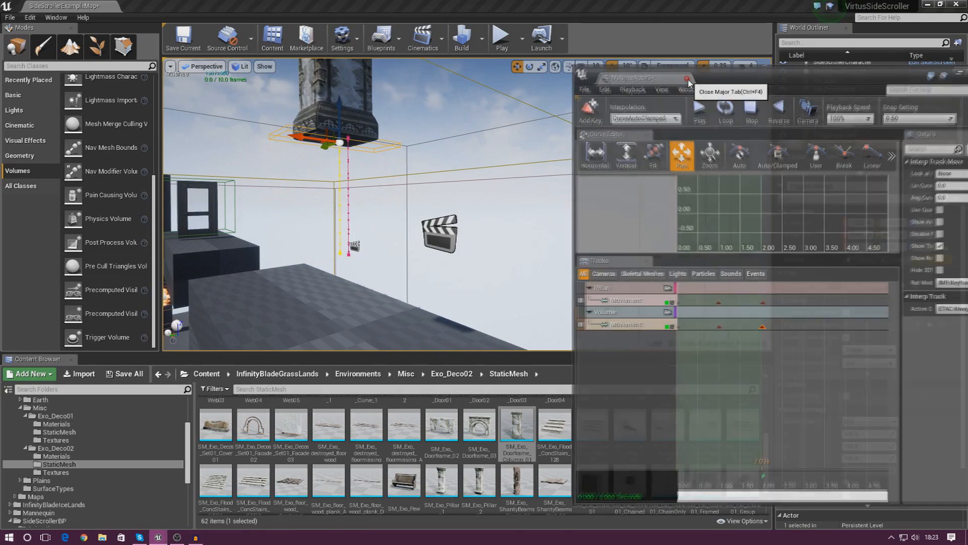
# Leave the Matinee editor and select the pillar's MatineeActor3 in the level
pyautogui.click(686, 79)
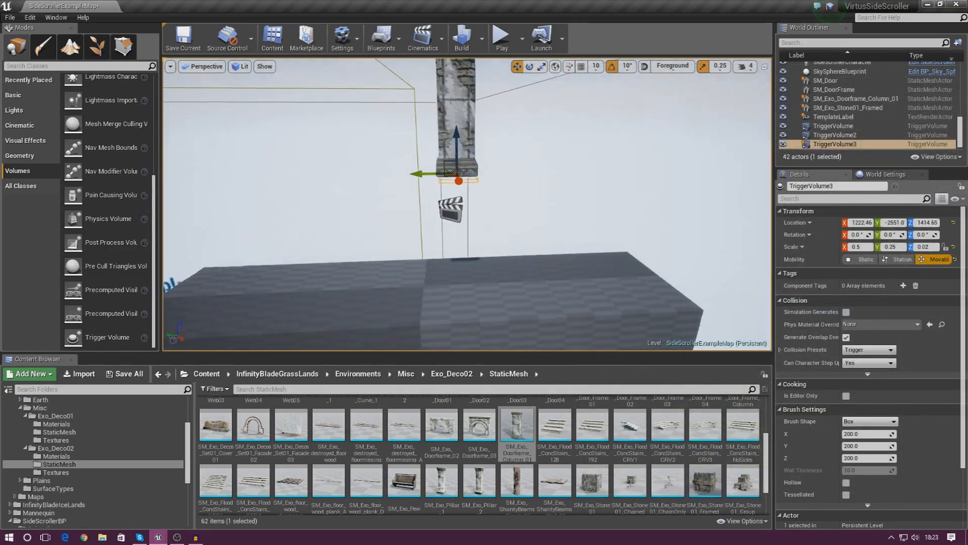
pyautogui.click(380, 37)
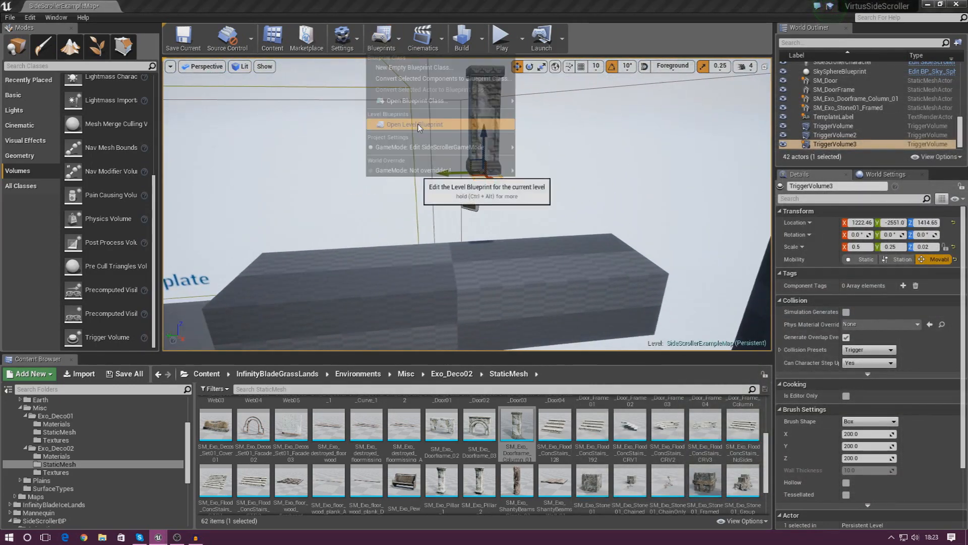
pyautogui.click(413, 124)
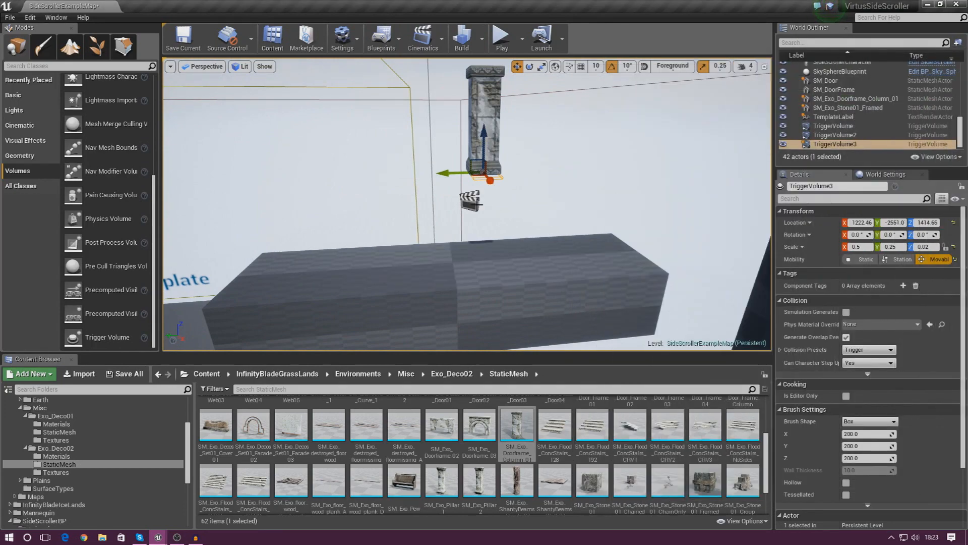
pyautogui.click(835, 109)
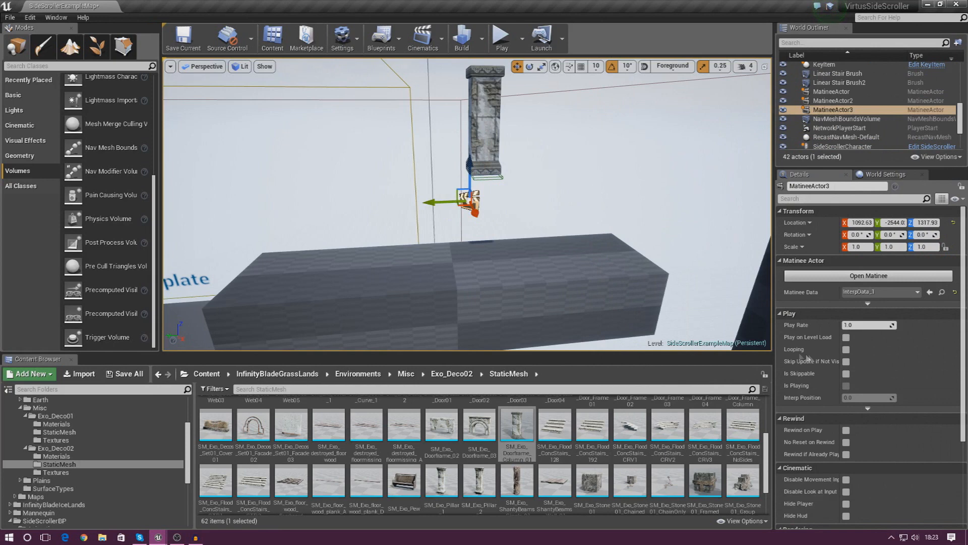
# Enable Play on Level Load and Looping for MatineeActor3, then run and end a play test
pyautogui.click(846, 337)
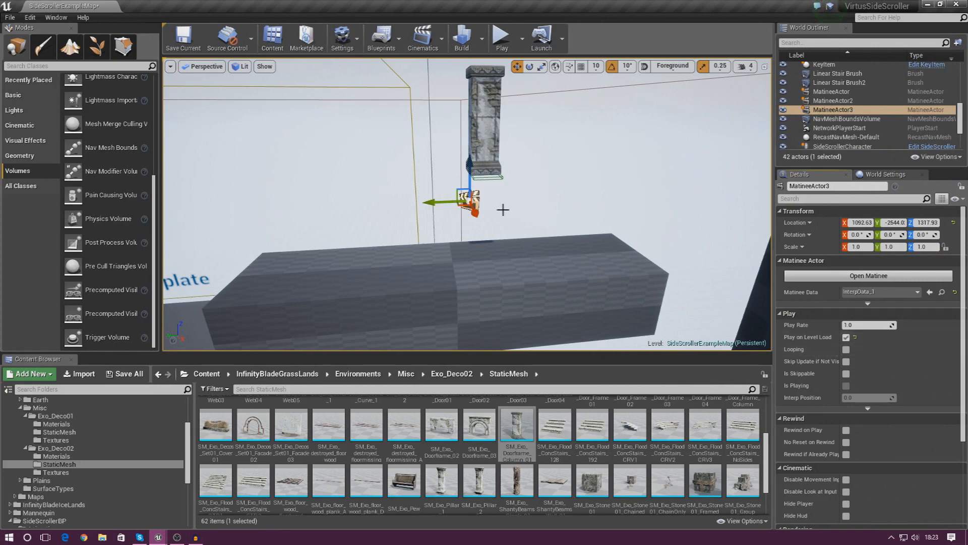
pyautogui.moveTo(846, 349)
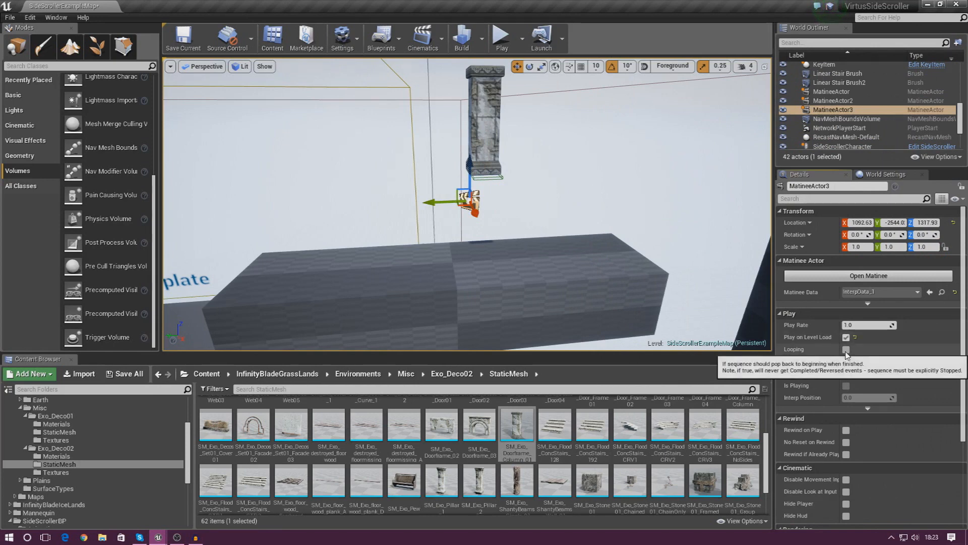
pyautogui.click(846, 349)
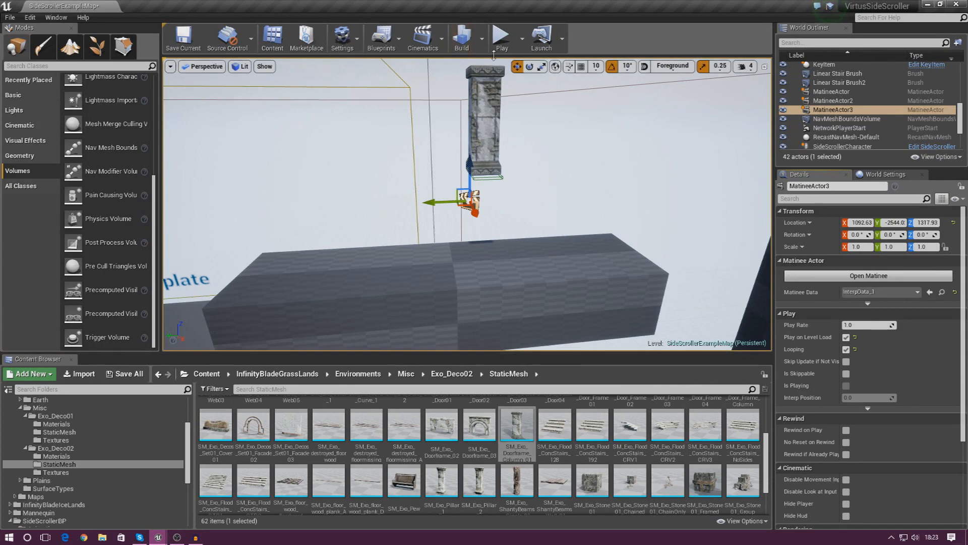
pyautogui.click(501, 35)
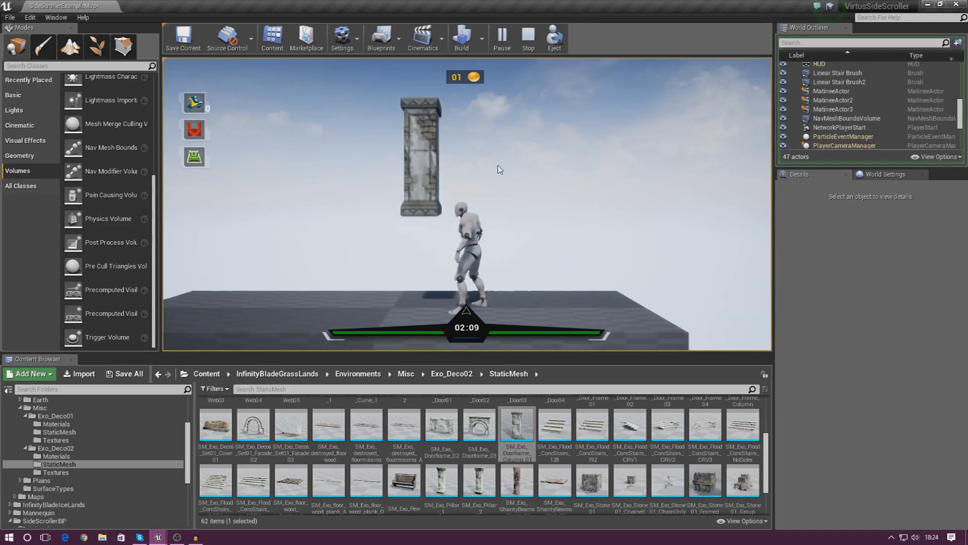
pyautogui.click(528, 37)
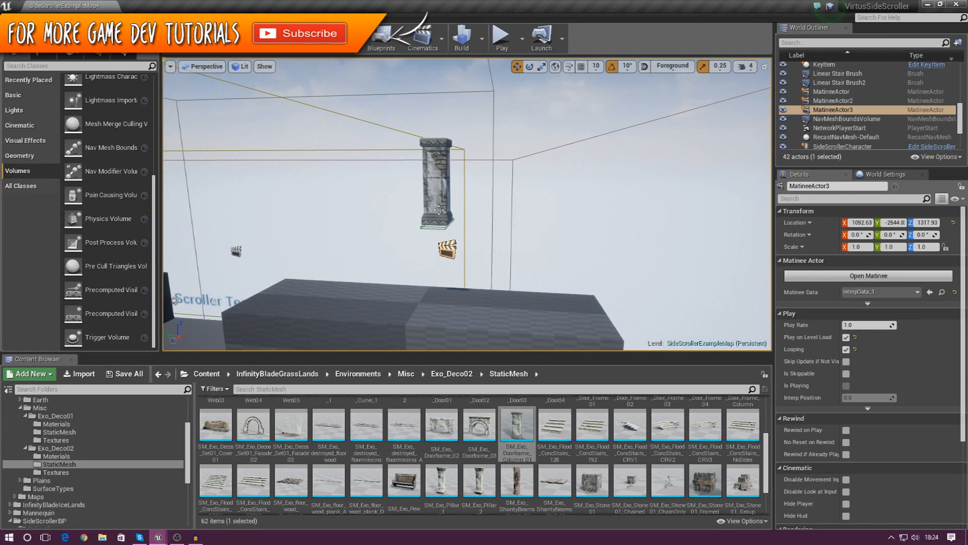
pyautogui.click(436, 186)
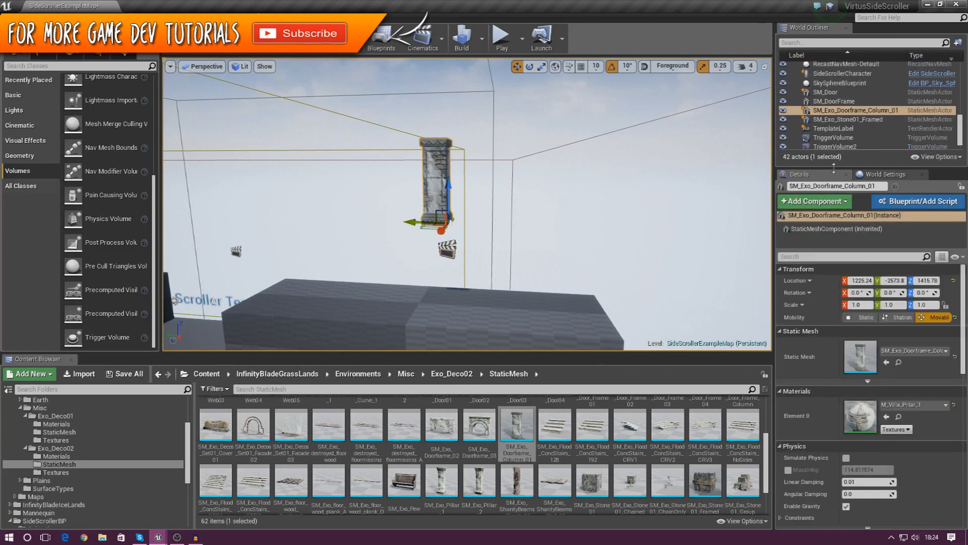
pyautogui.click(834, 109)
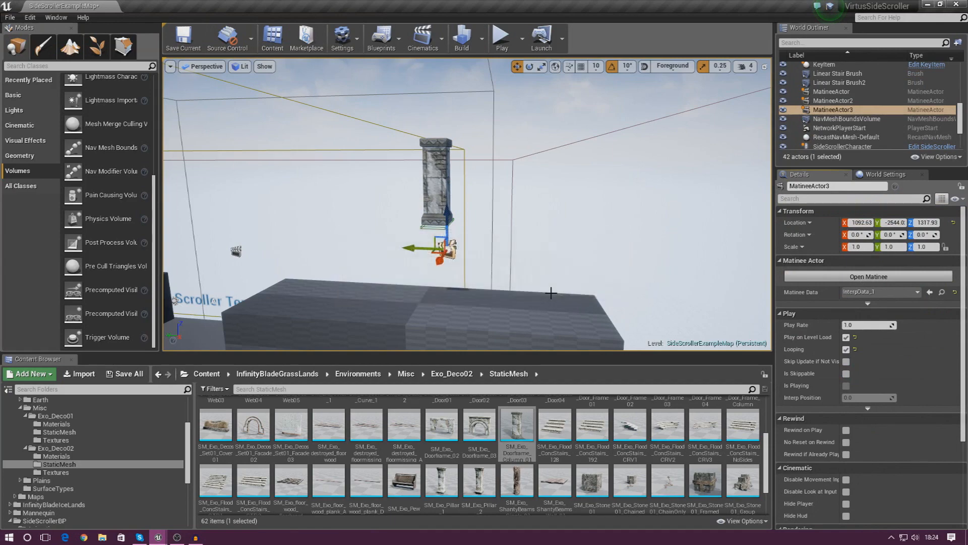
pyautogui.click(867, 276)
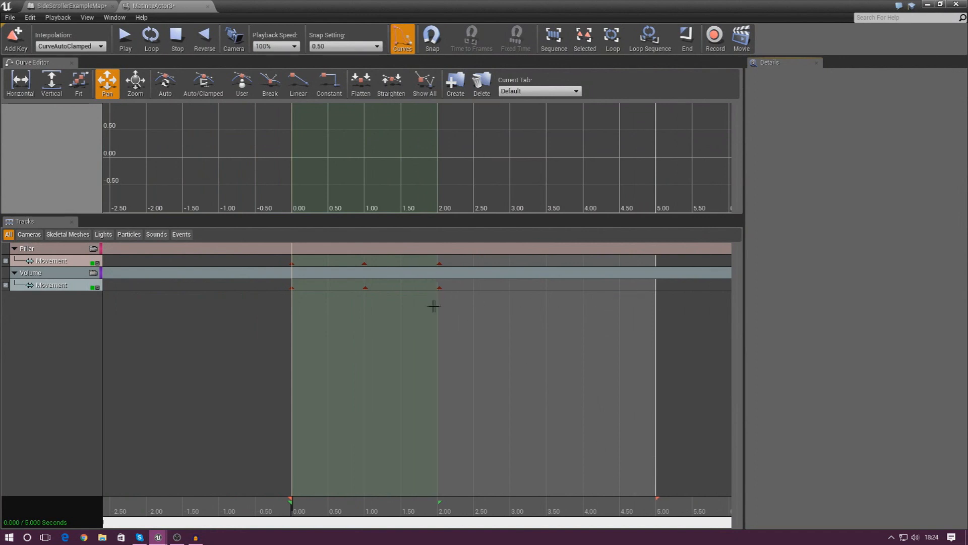
pyautogui.moveTo(465, 292)
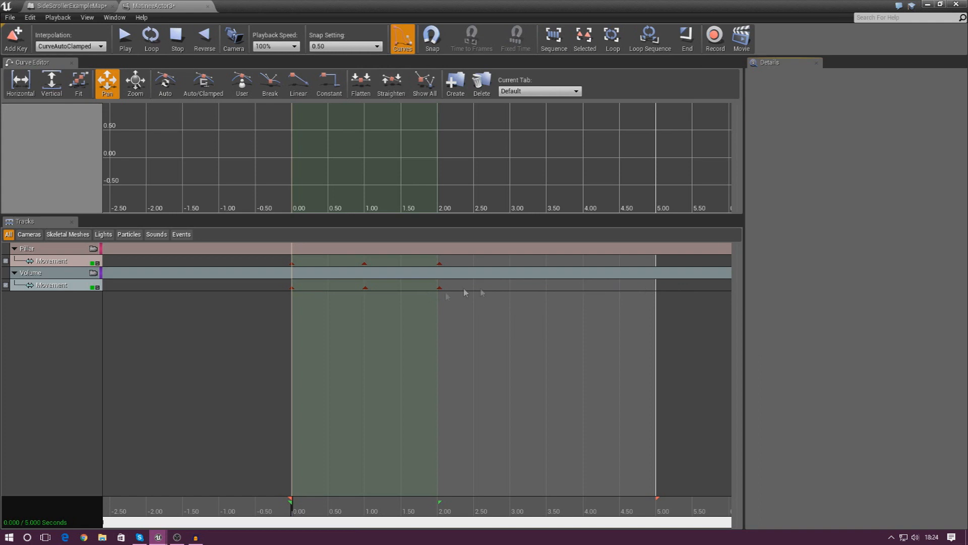
pyautogui.moveTo(562, 295)
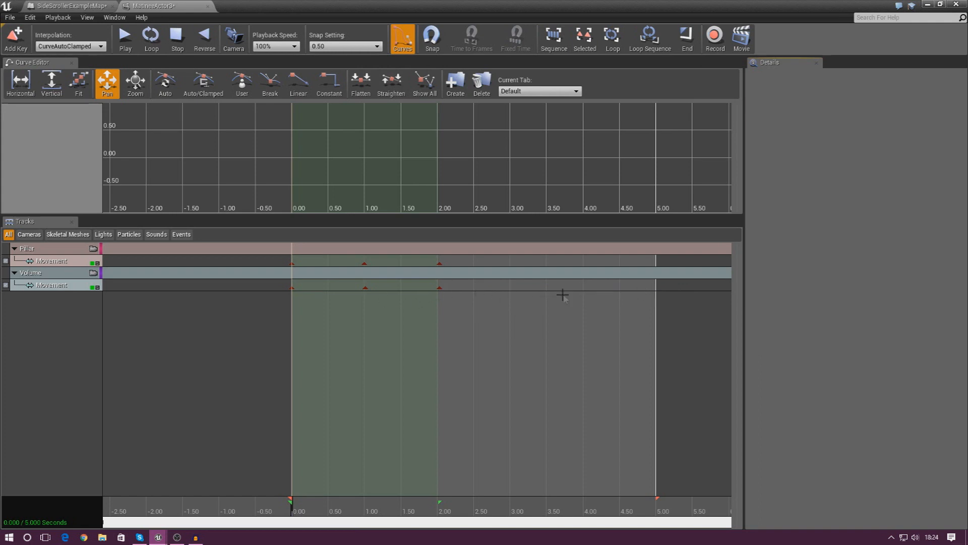
pyautogui.moveTo(557, 293)
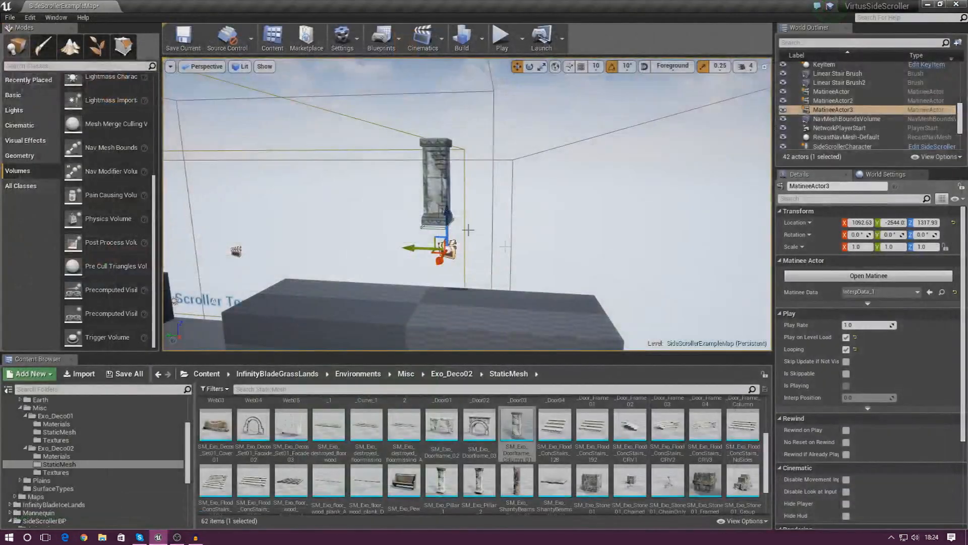
# Add an OnActorBeginOverlap event for TriggerVolume3 in the Level Blueprint
pyautogui.click(835, 145)
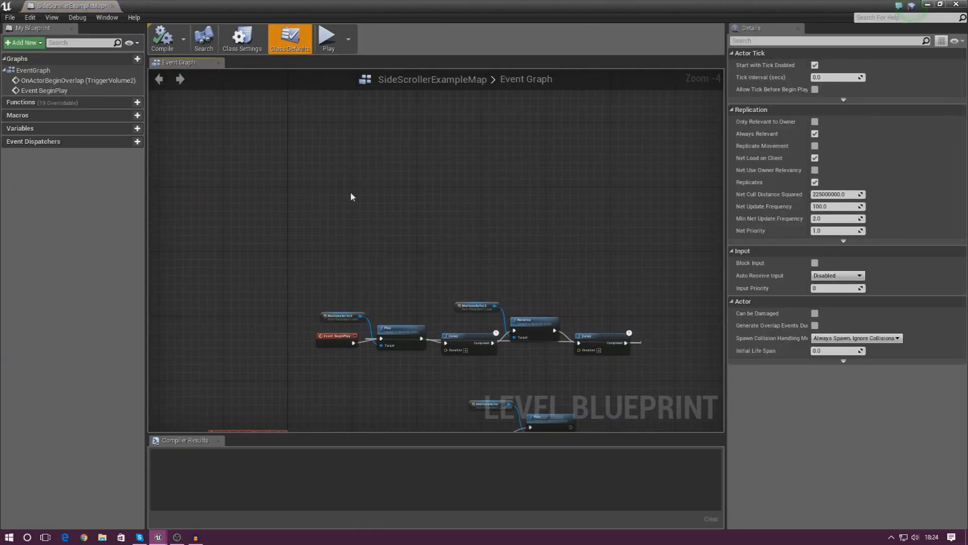
pyautogui.rightClick(352, 198)
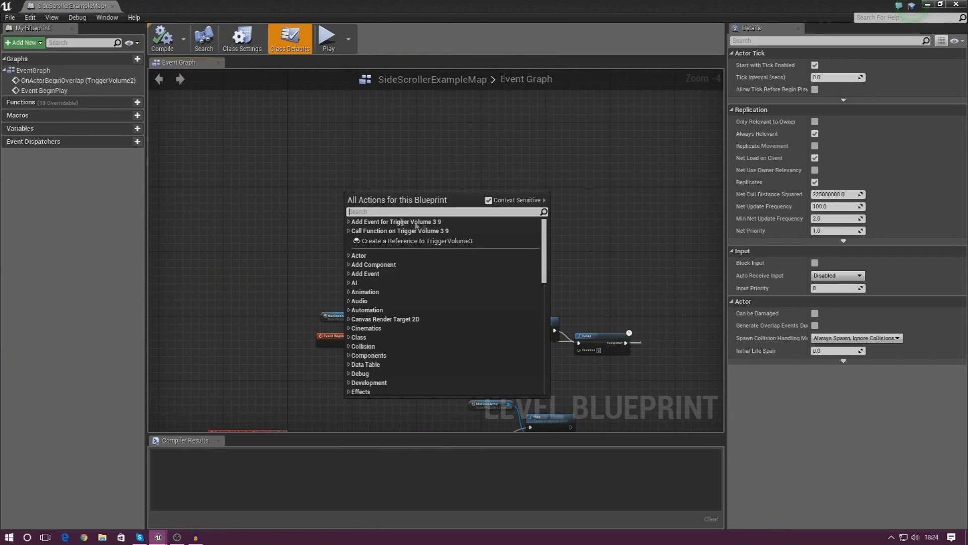
pyautogui.write('b')
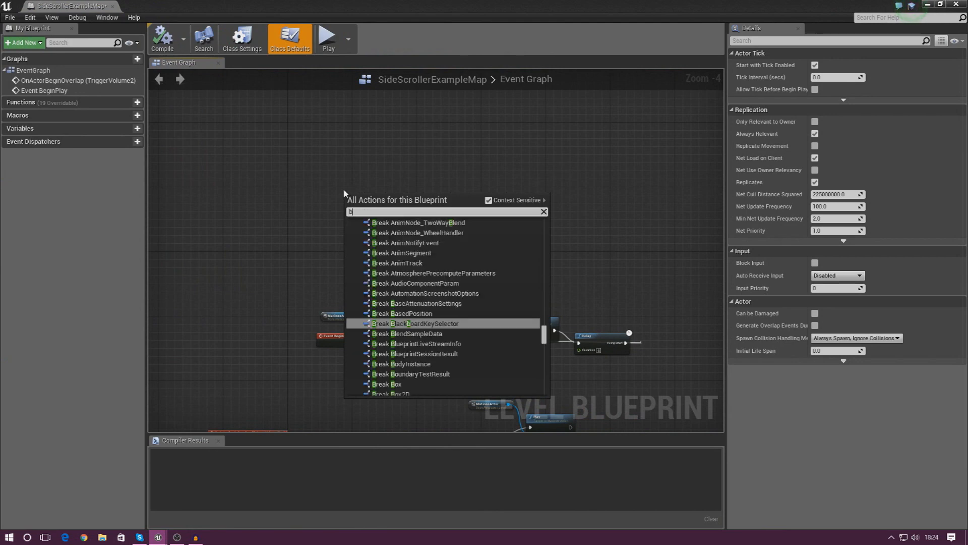
pyautogui.write('begin ov')
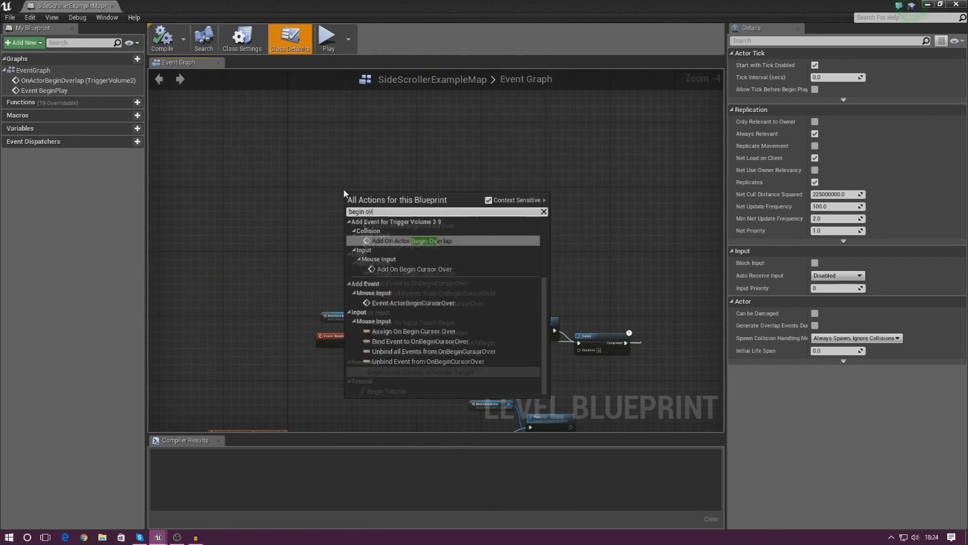
pyautogui.click(423, 240)
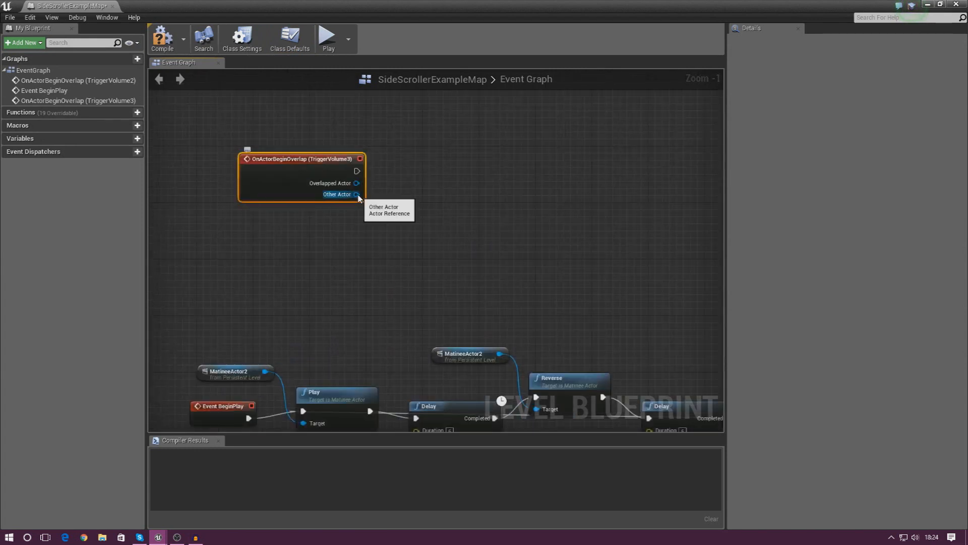
pyautogui.moveTo(356, 198)
pyautogui.write('cast to sidescr')
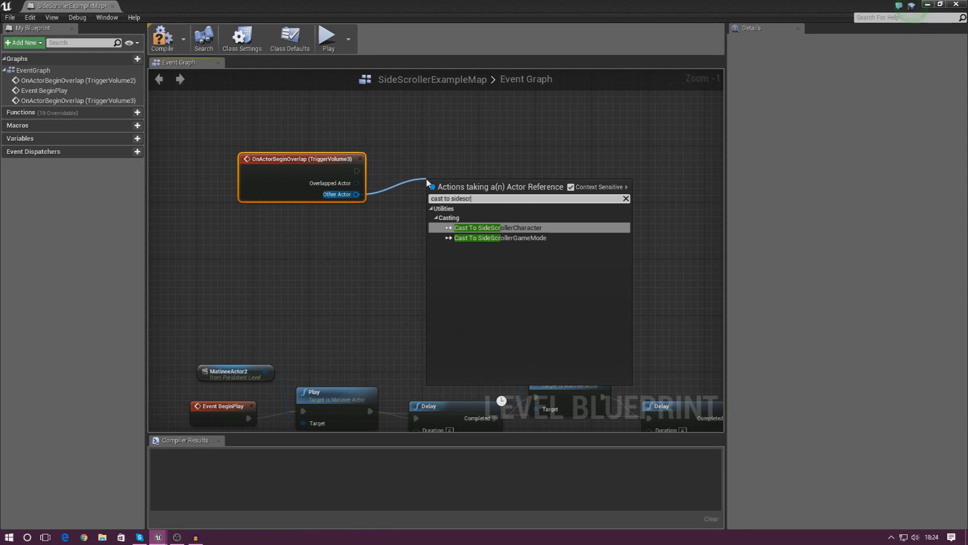
# Cast Other Actor to SideScrollerCharacter and call its Death function, then compile
pyautogui.click(496, 227)
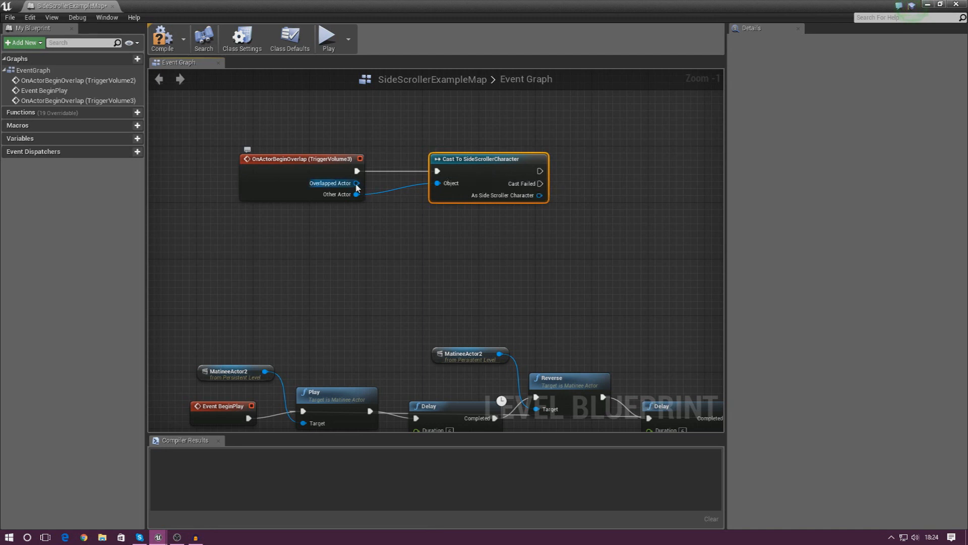
pyautogui.moveTo(550, 216)
pyautogui.write('death')
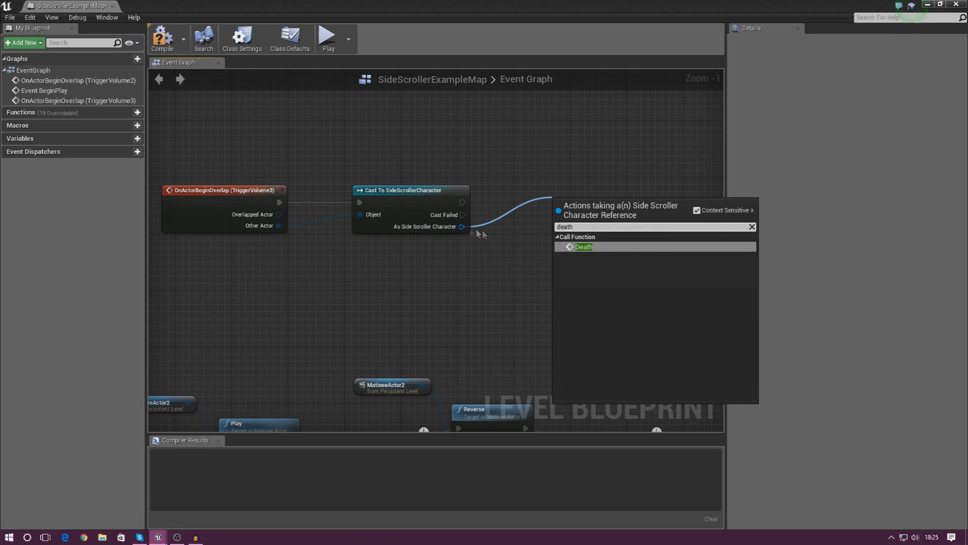
pyautogui.moveTo(584, 246)
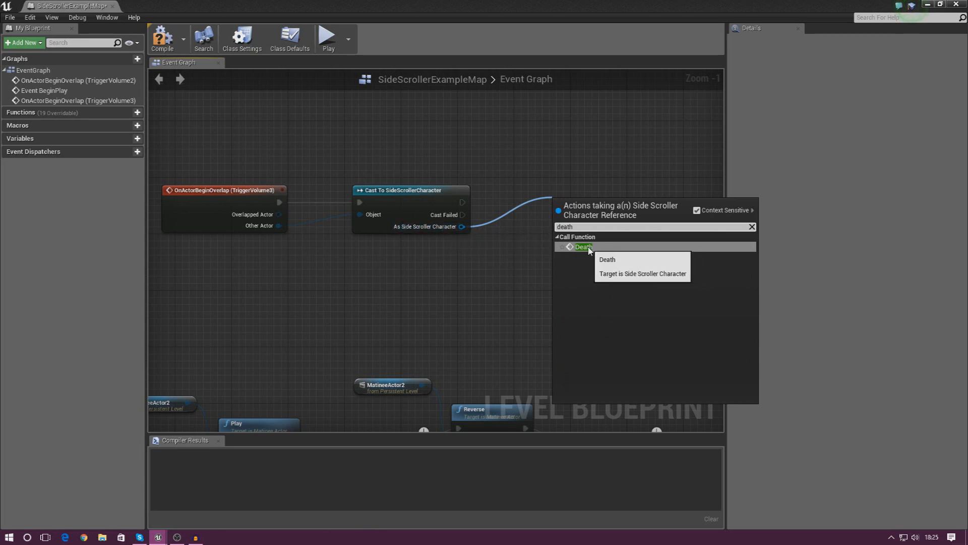
pyautogui.click(583, 246)
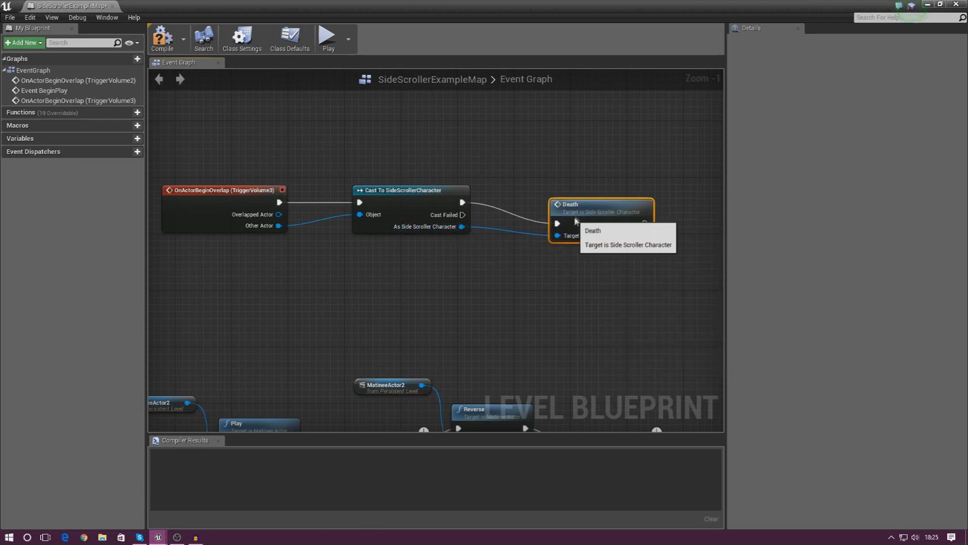
pyautogui.click(162, 38)
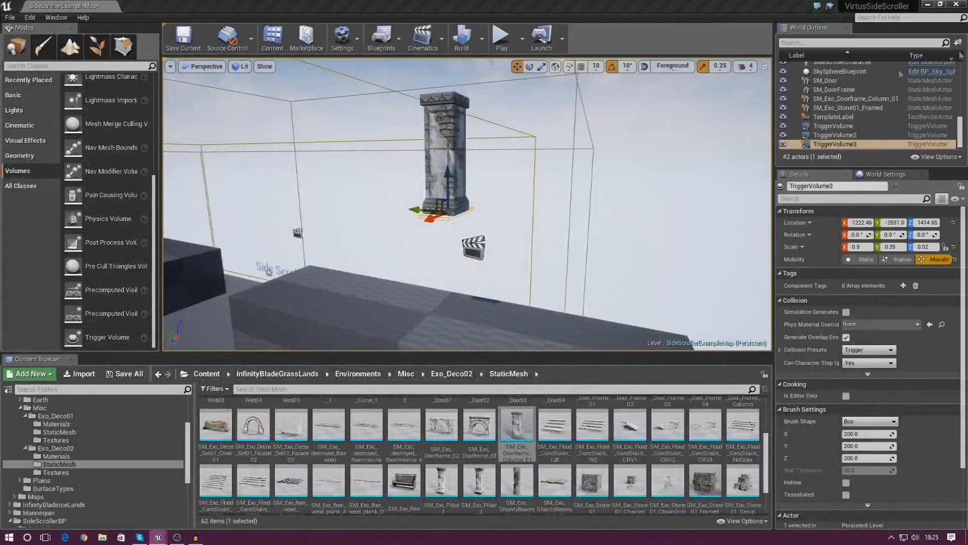
pyautogui.click(500, 37)
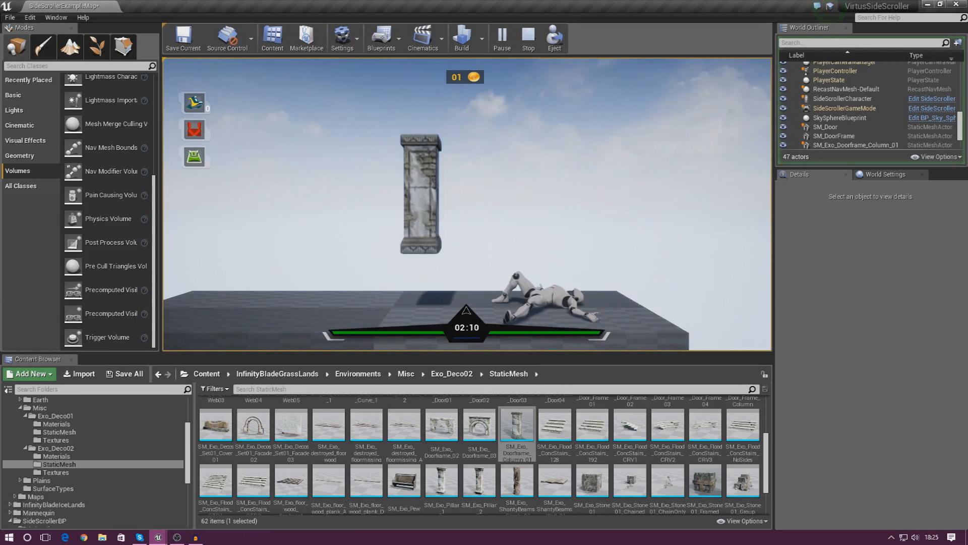
pyautogui.click(502, 34)
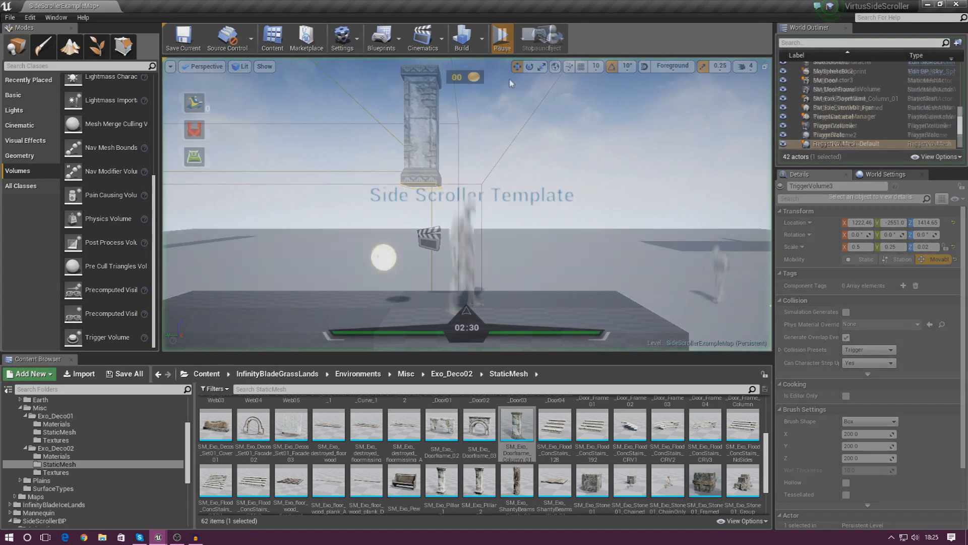
pyautogui.click(501, 35)
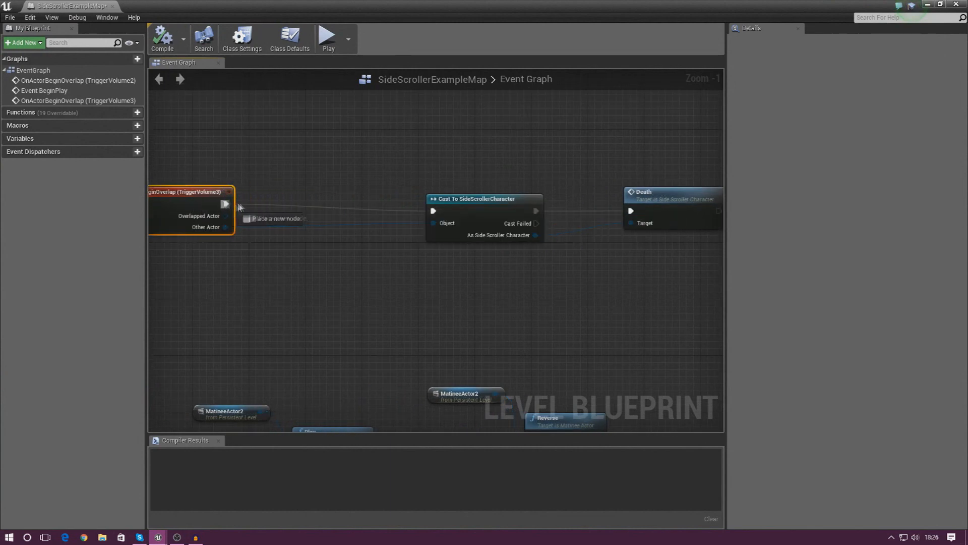
# Gate the overlap event with a DoOnce node before the cast and start a play test
pyautogui.click(224, 204)
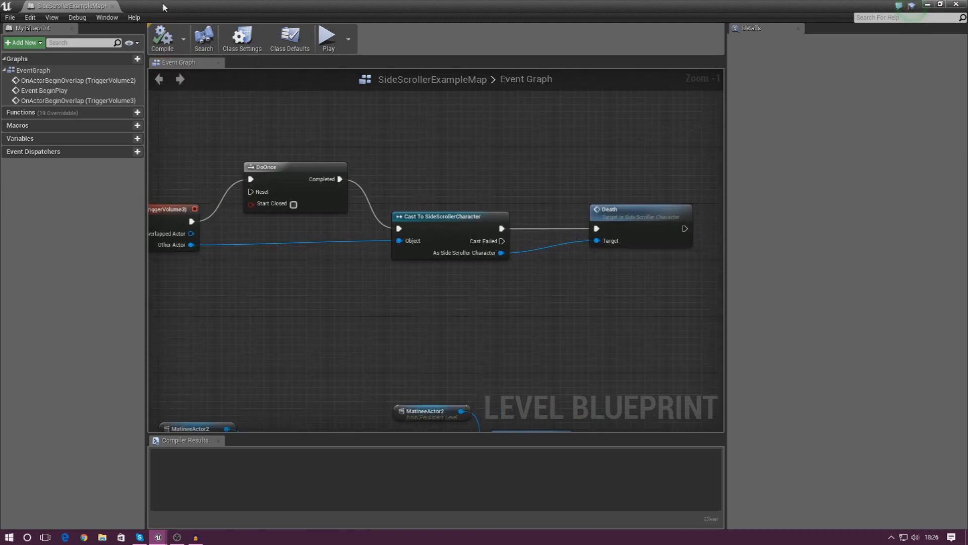
pyautogui.click(326, 35)
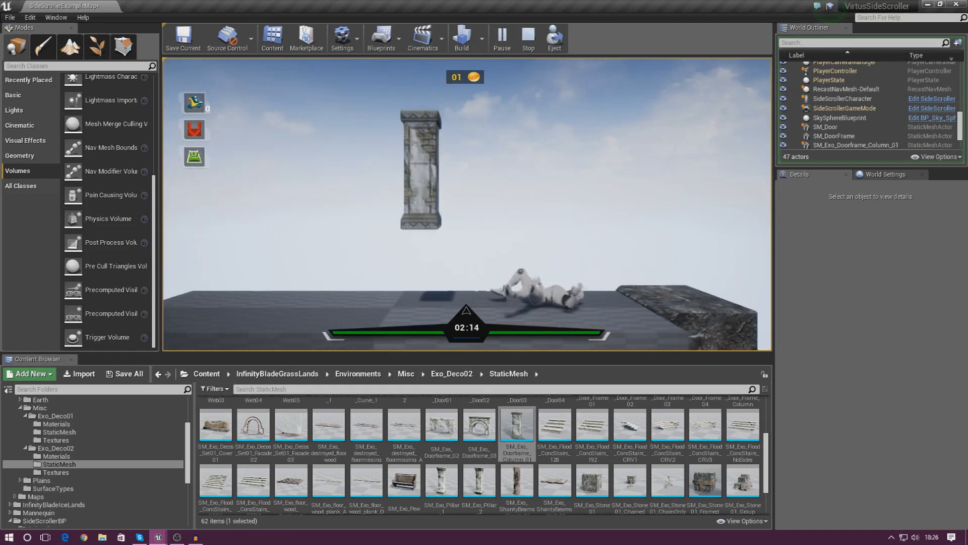
# End the play test and search the cast's output pin for a 'set player hea' node
pyautogui.click(527, 33)
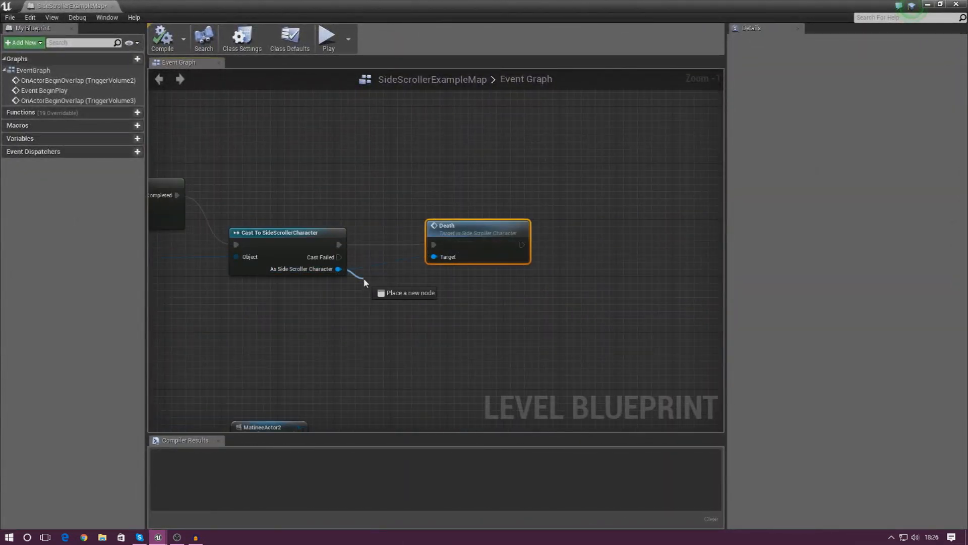
pyautogui.write('set player hea')
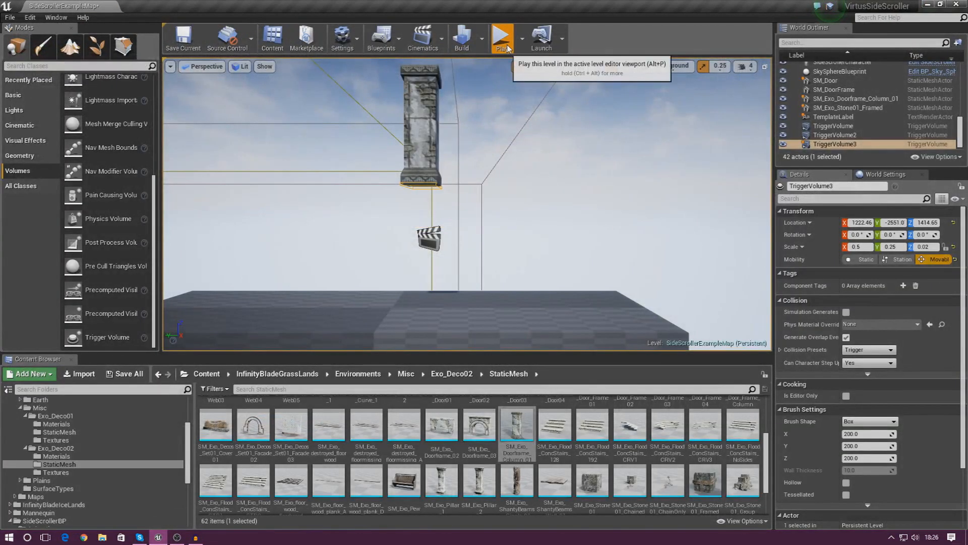
pyautogui.click(502, 37)
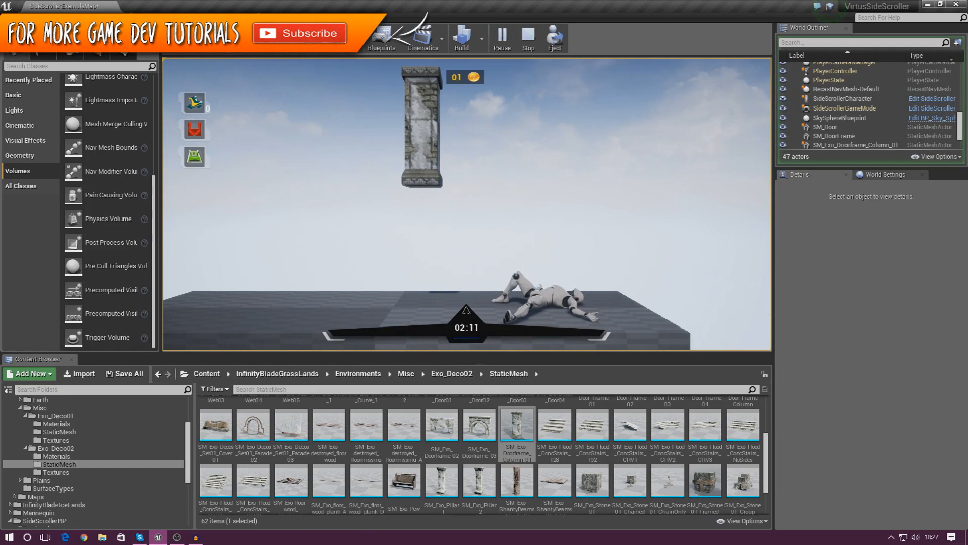
pyautogui.click(526, 37)
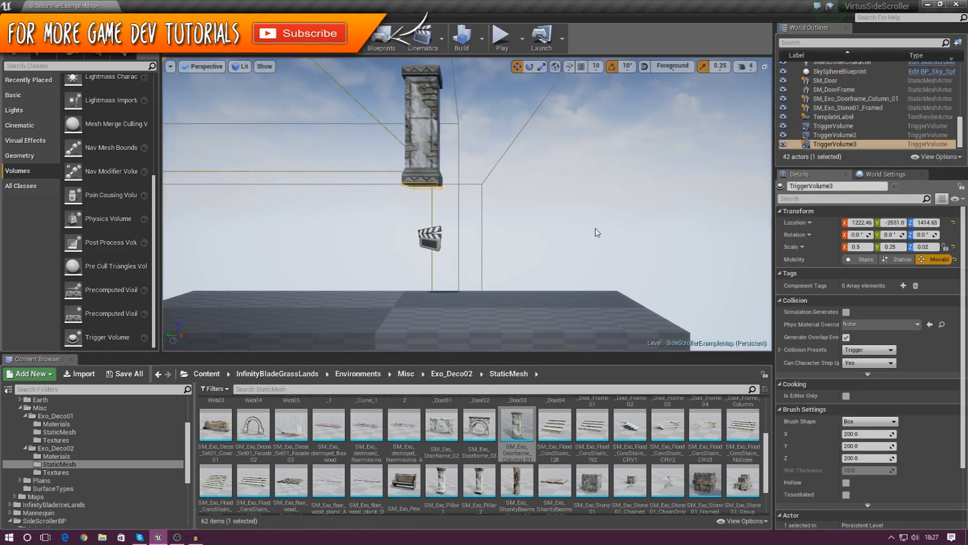